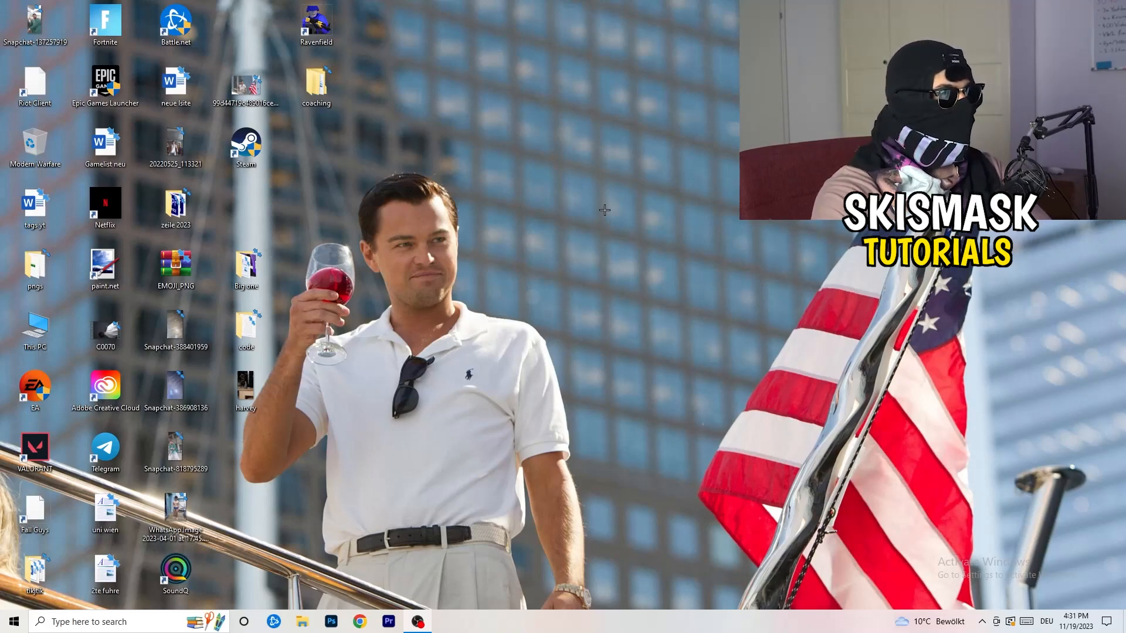
Open NVIDIA Control Panel on Display > Change resolution for the HP display
{"action": "right_click", "coordinate": [604, 210]}
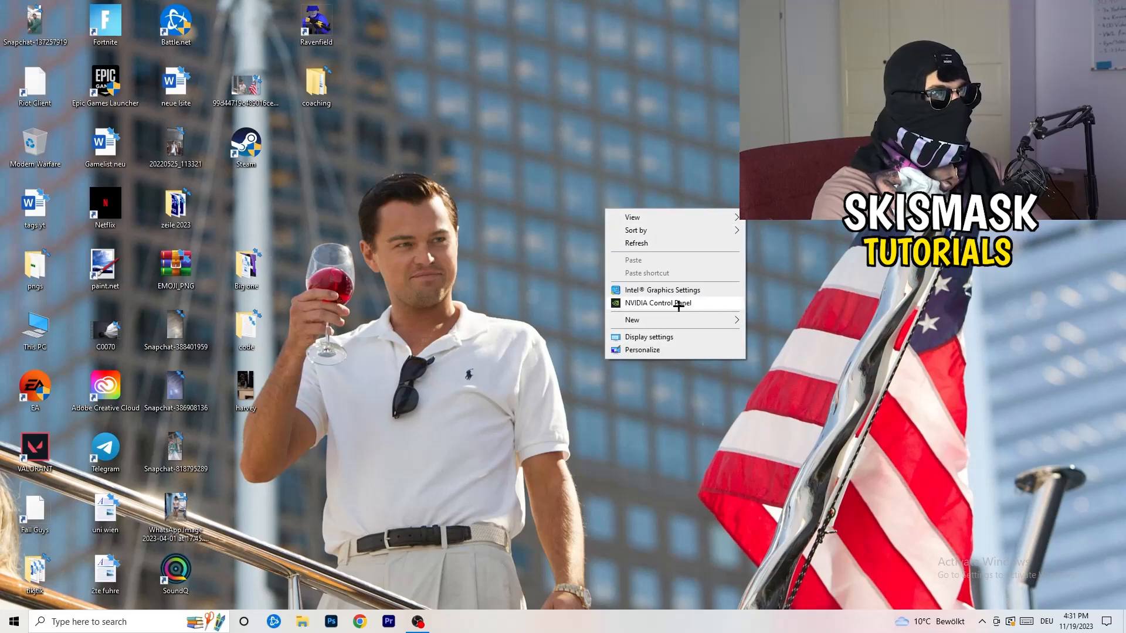
{"action": "mouse_move", "coordinate": [933, 396]}
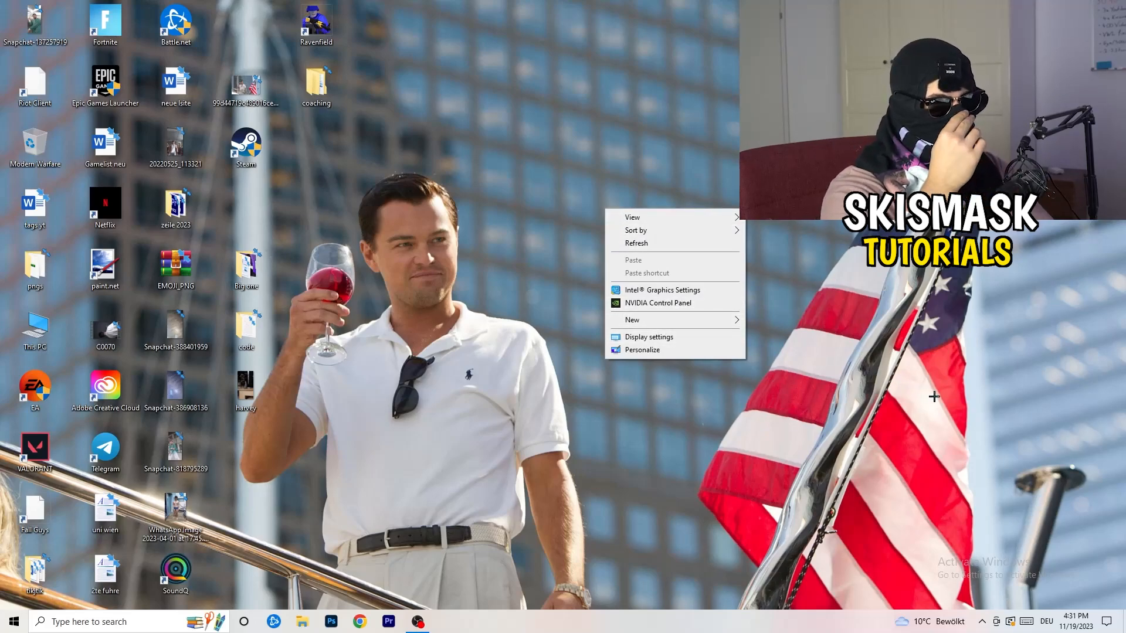
{"action": "mouse_move", "coordinate": [1002, 420]}
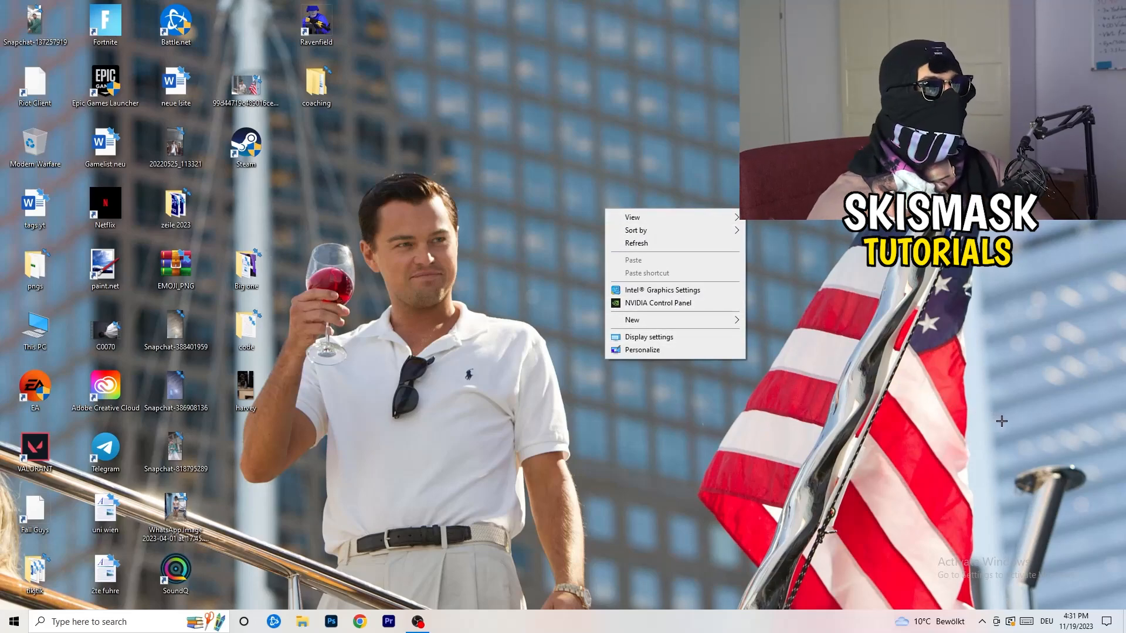
{"action": "mouse_move", "coordinate": [1041, 435]}
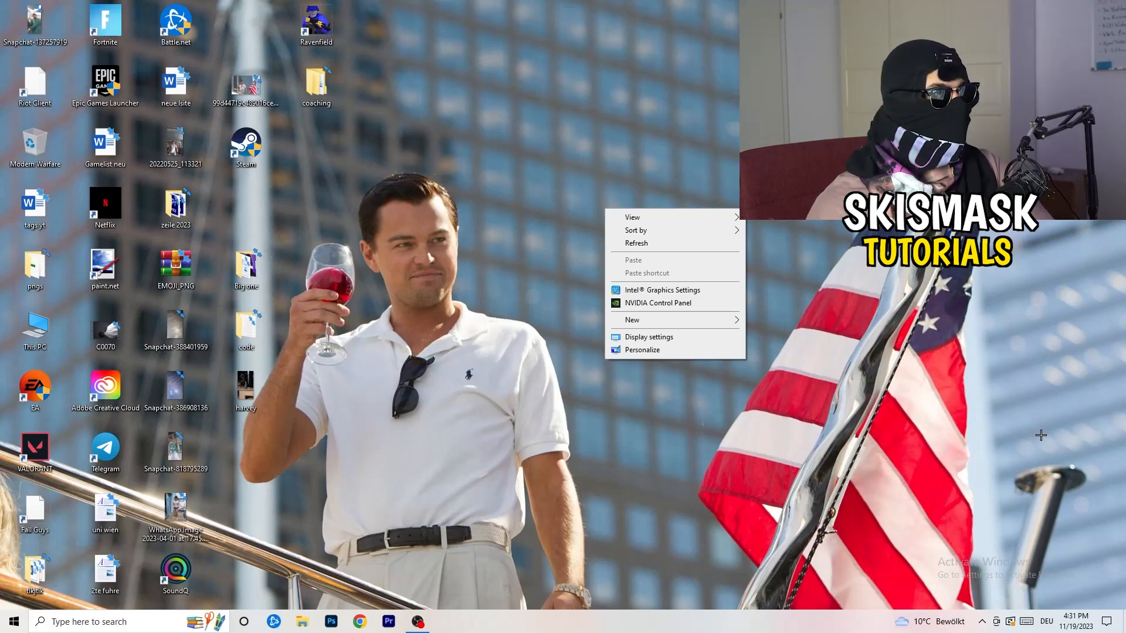
{"action": "mouse_move", "coordinate": [1068, 445]}
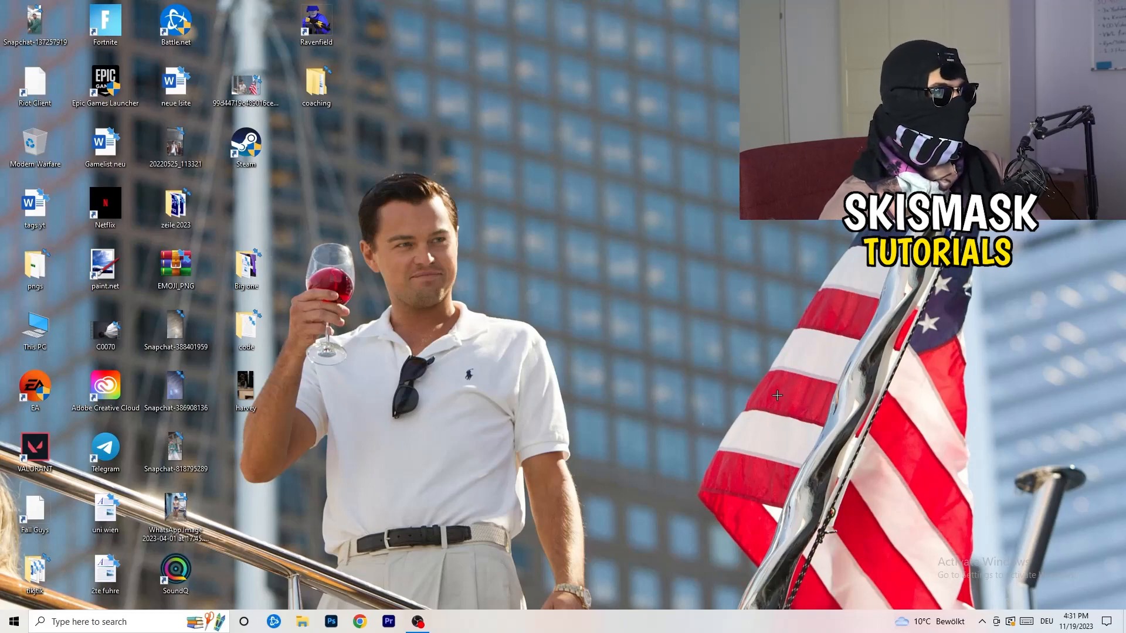
{"action": "left_click", "coordinate": [445, 621]}
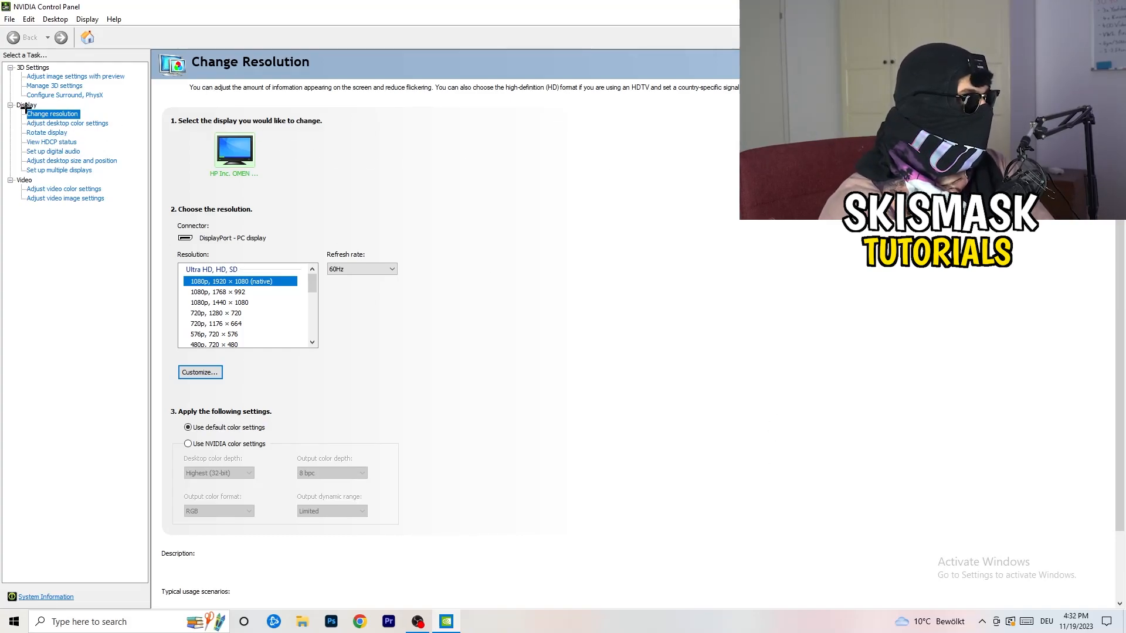
{"action": "mouse_move", "coordinate": [42, 126]}
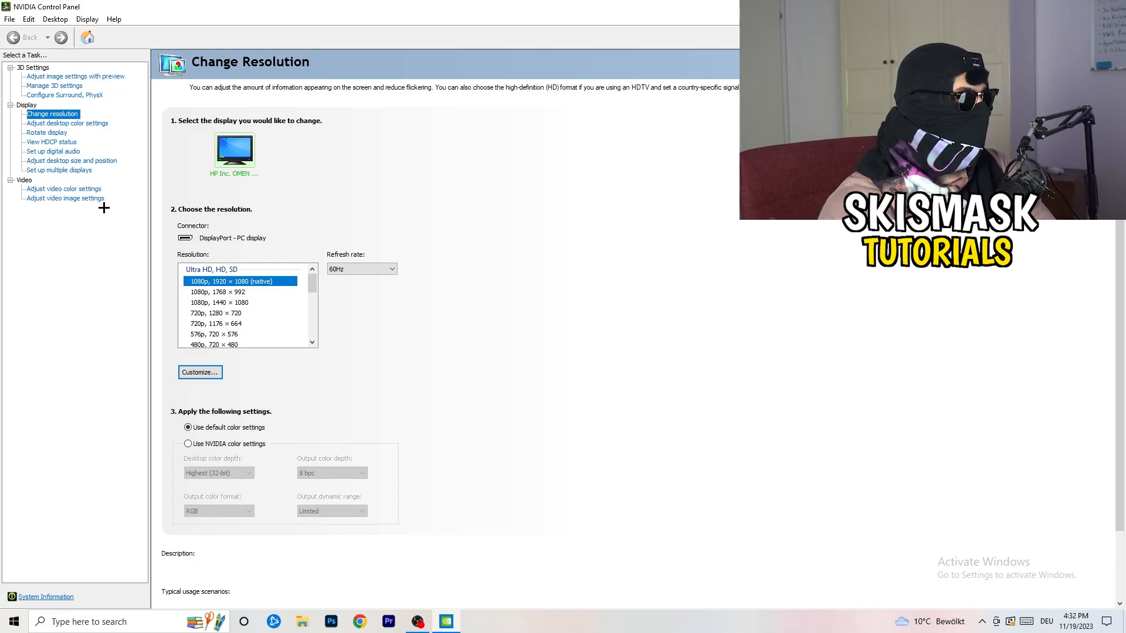
{"action": "mouse_move", "coordinate": [112, 225]}
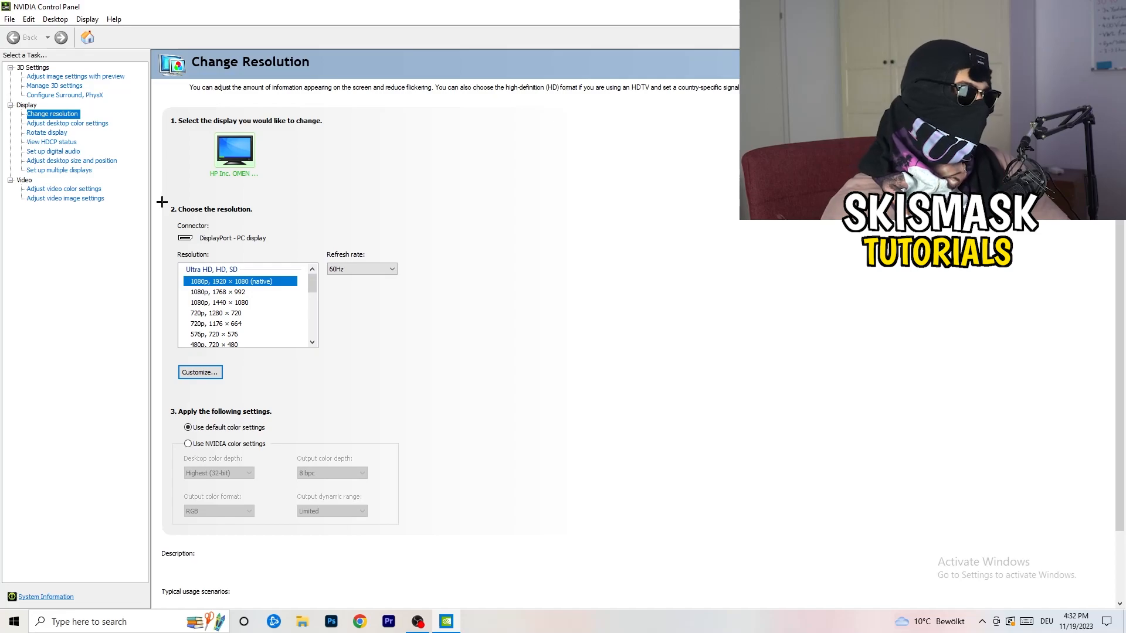
Create a custom resolution with 1440 horizontal pixels and 1040 vertical lines at 60 Hz
{"action": "left_click", "coordinate": [200, 373]}
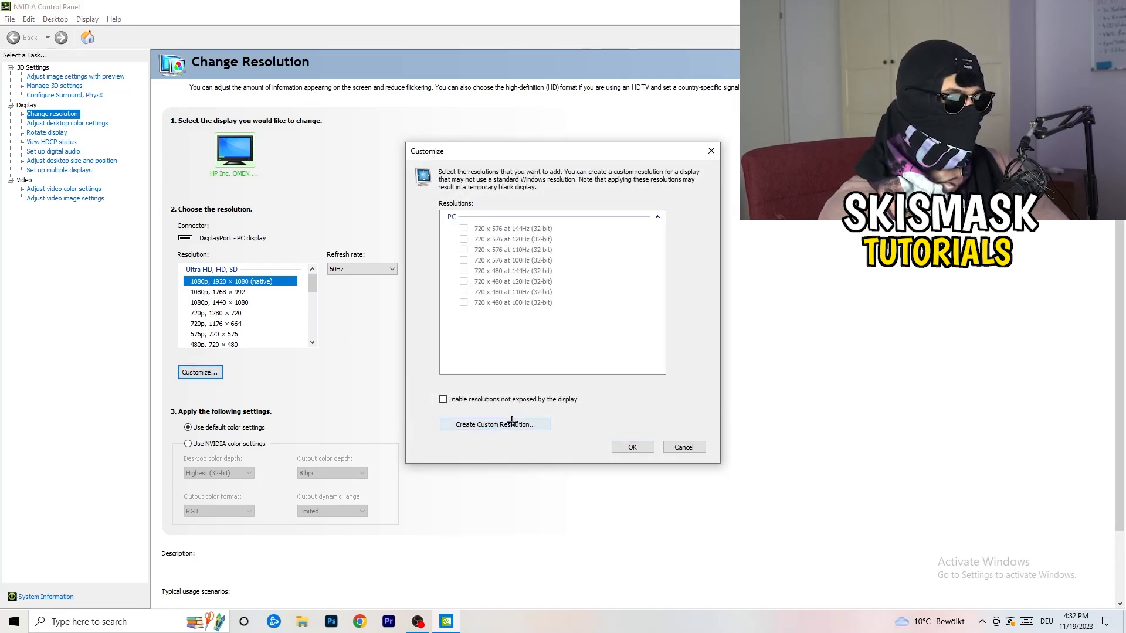
{"action": "left_click", "coordinate": [495, 423]}
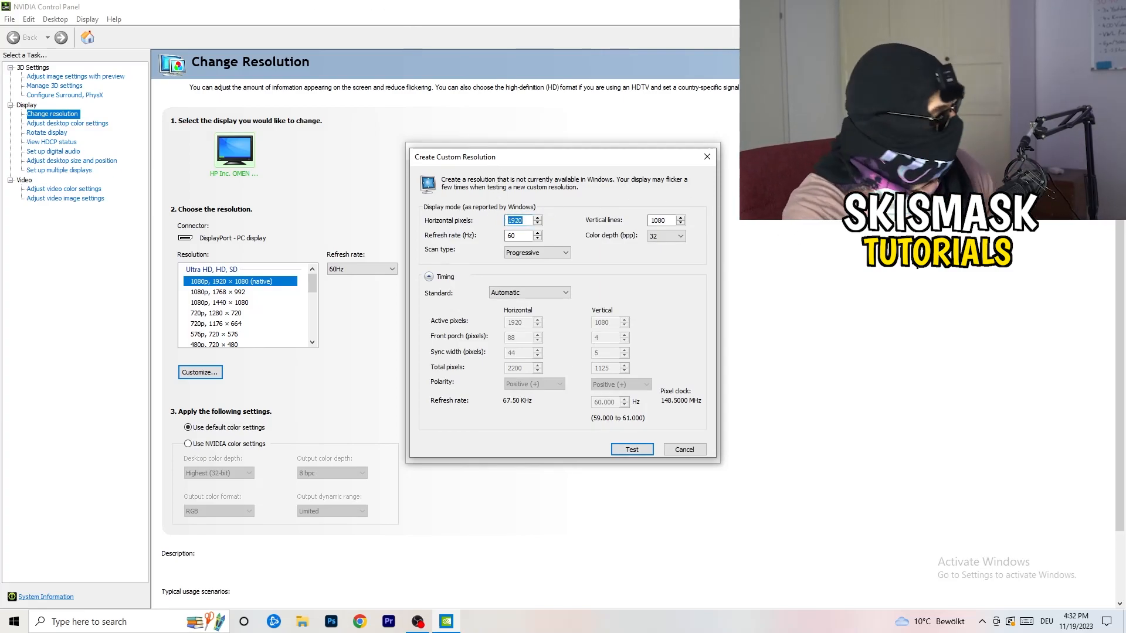
{"action": "type", "text": "1140"}
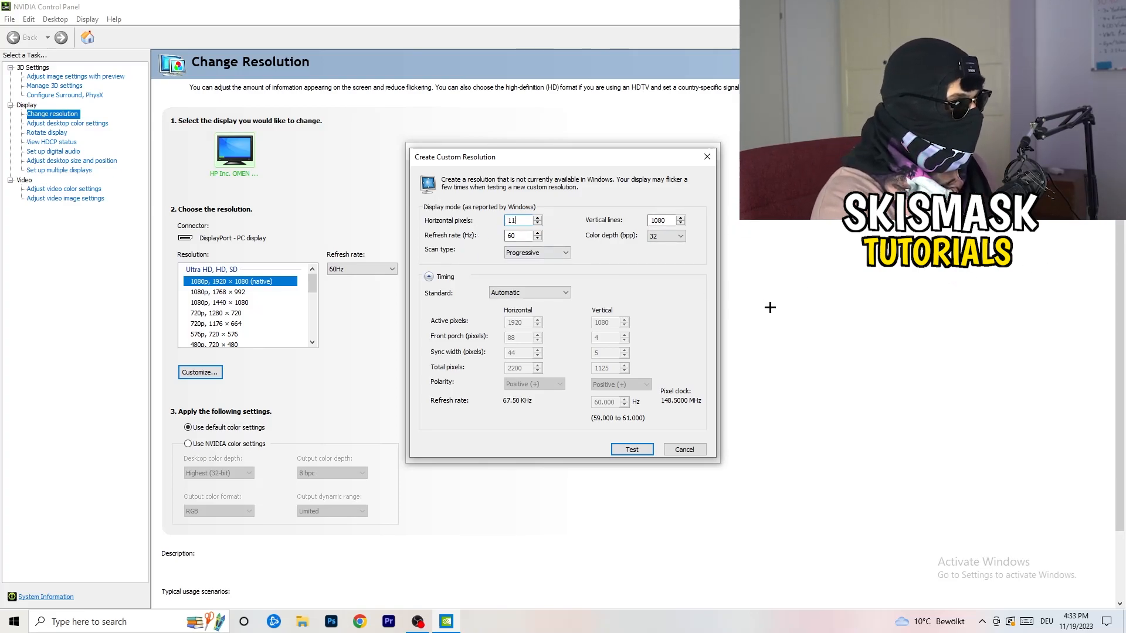
{"action": "type", "text": "440"}
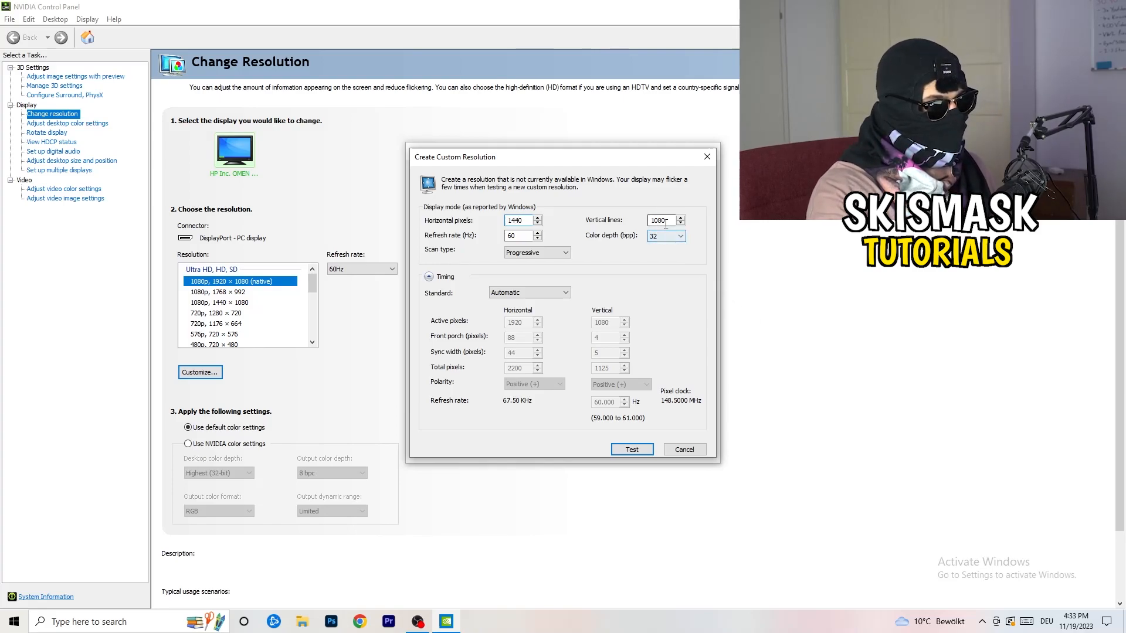
{"action": "type", "text": "10"}
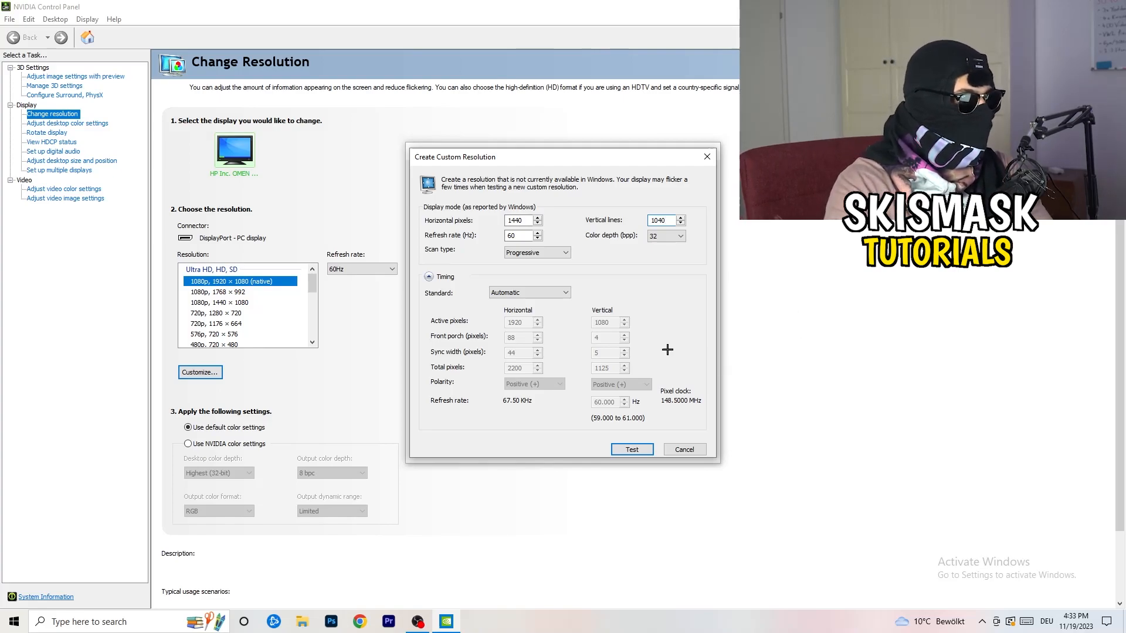
Set the custom resolution's timing Standard to CVT reduced blank
{"action": "left_click", "coordinate": [562, 252]}
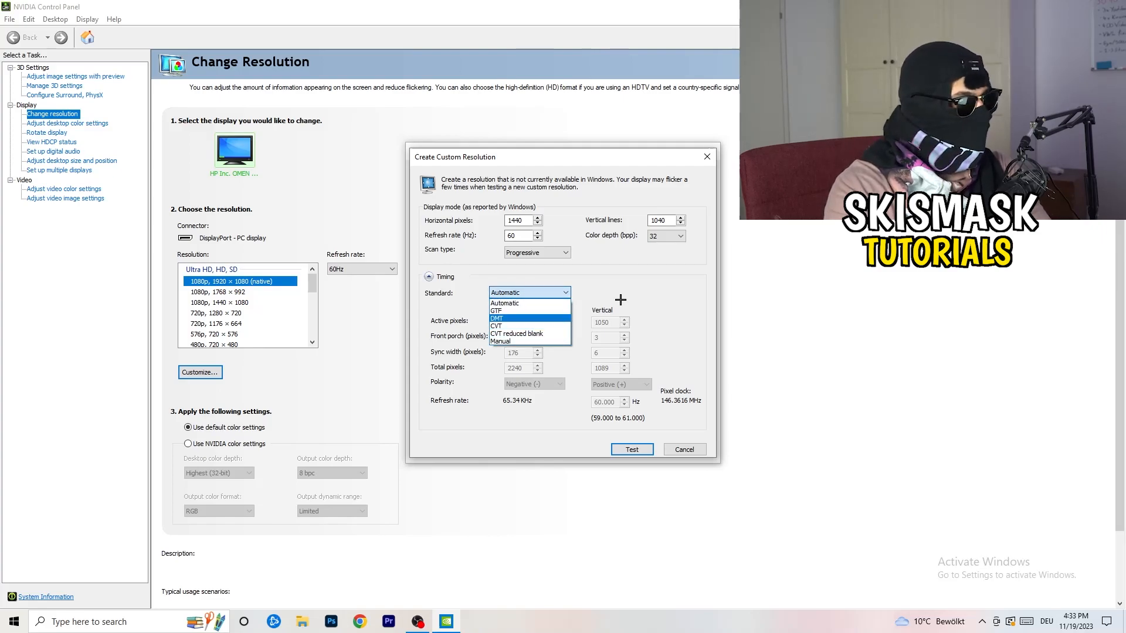
{"action": "left_click", "coordinate": [505, 303]}
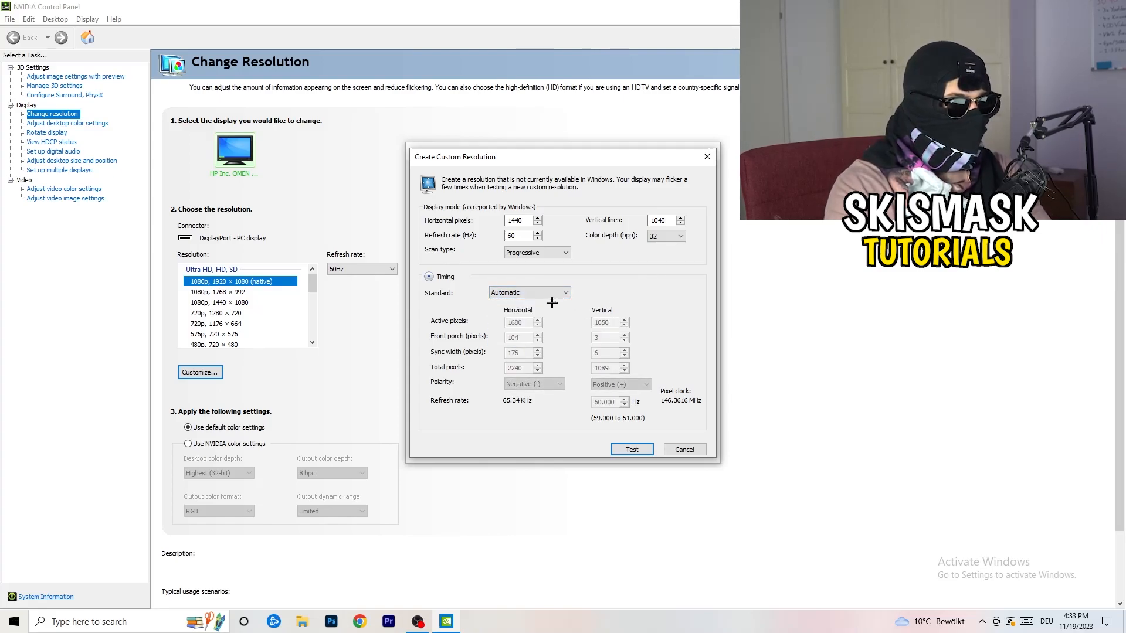
{"action": "left_click", "coordinate": [529, 292]}
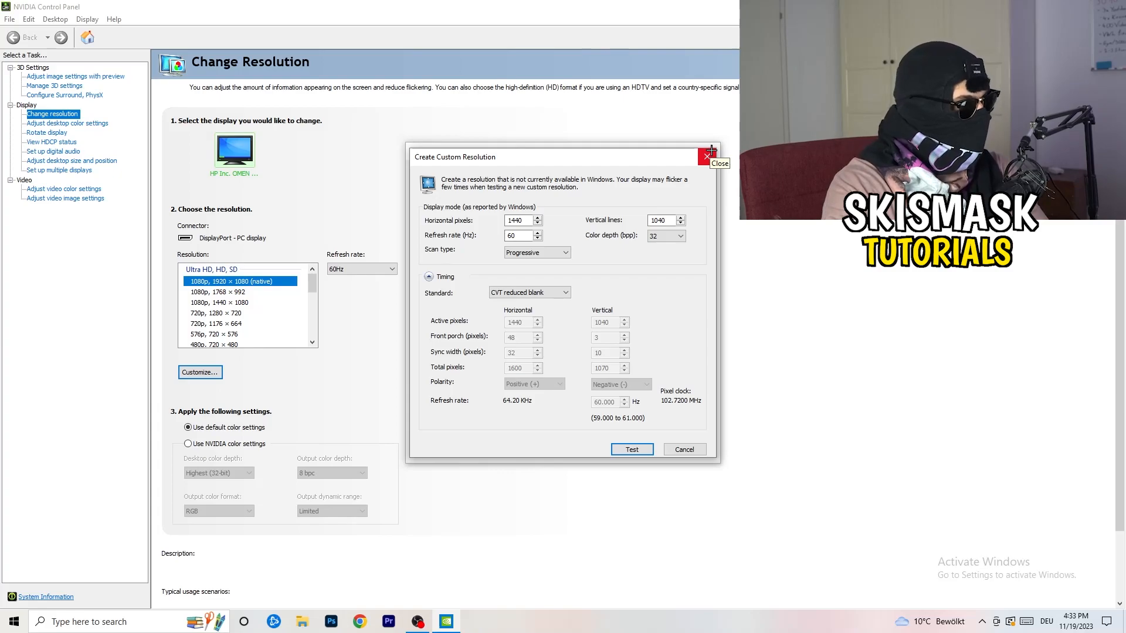
Close the Create Custom Resolution window and open Windows Settings from Start
{"action": "left_click", "coordinate": [707, 156]}
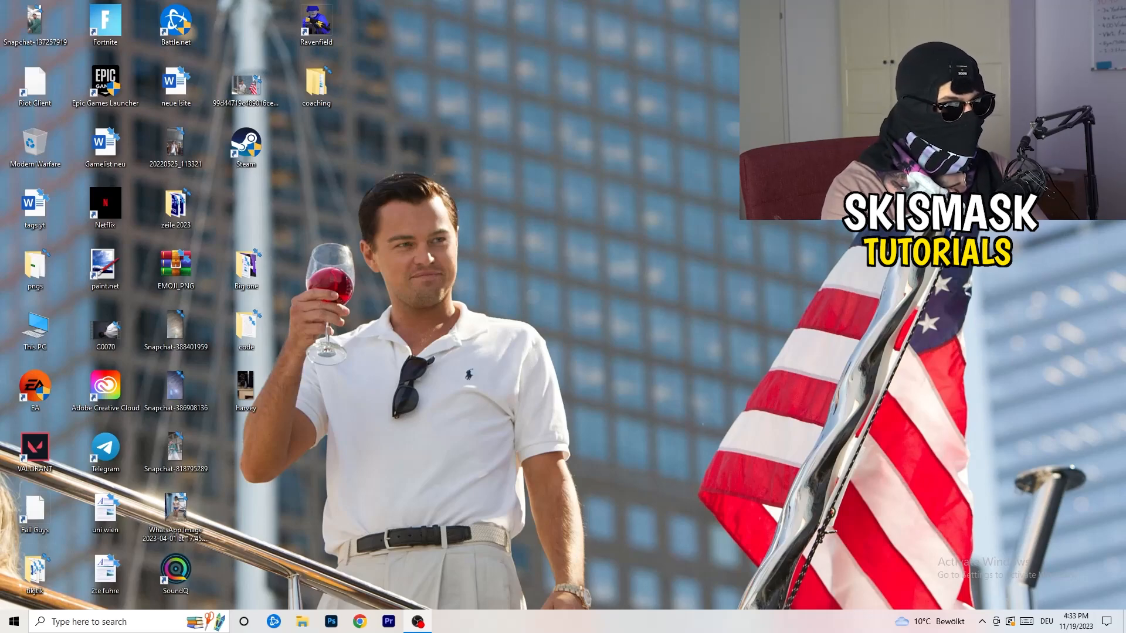
{"action": "left_click", "coordinate": [17, 621]}
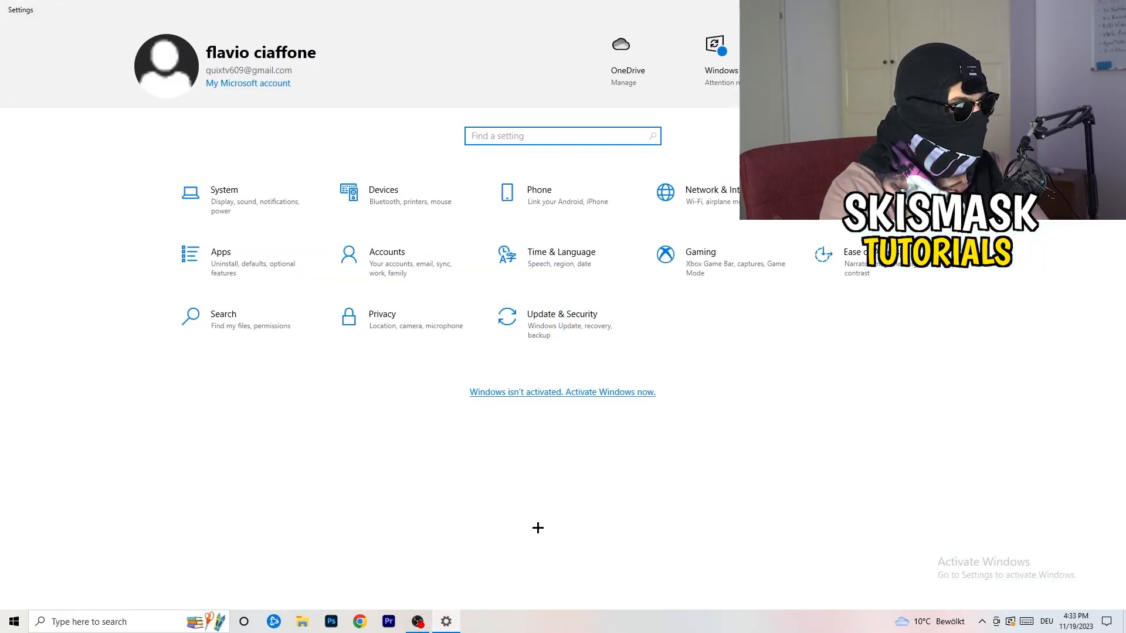
{"action": "mouse_move", "coordinate": [471, 430]}
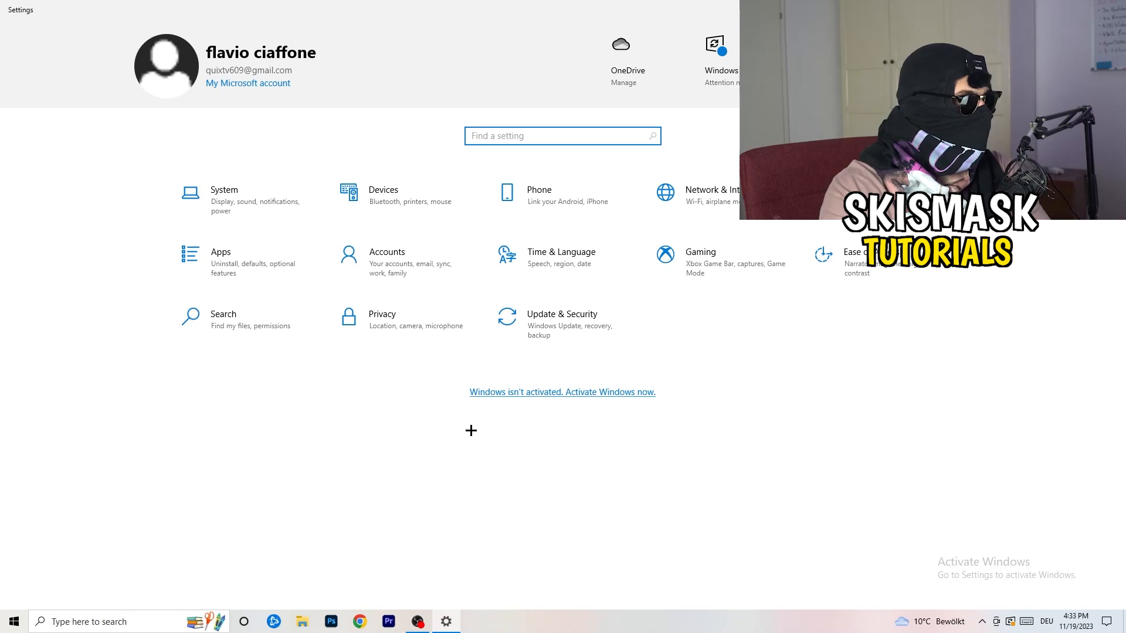
In System > Display, keep scaling at 100% (Recommended) with 1920 × 1080 resolution
{"action": "left_click", "coordinate": [224, 190]}
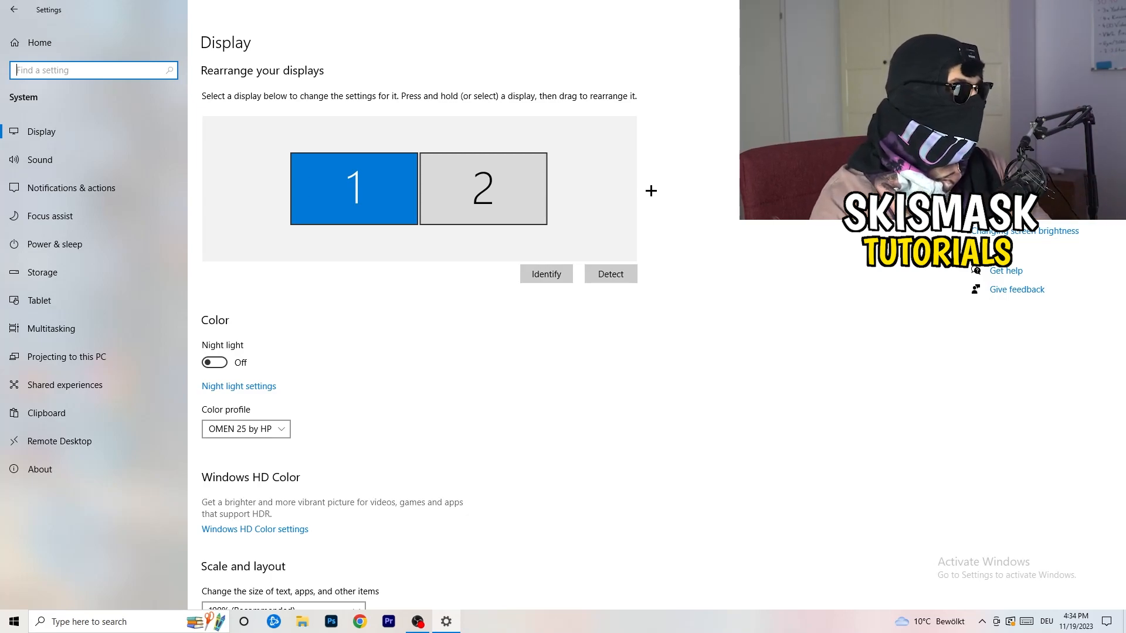
{"action": "scroll", "scroll_direction": "down", "scroll_amount": 3}
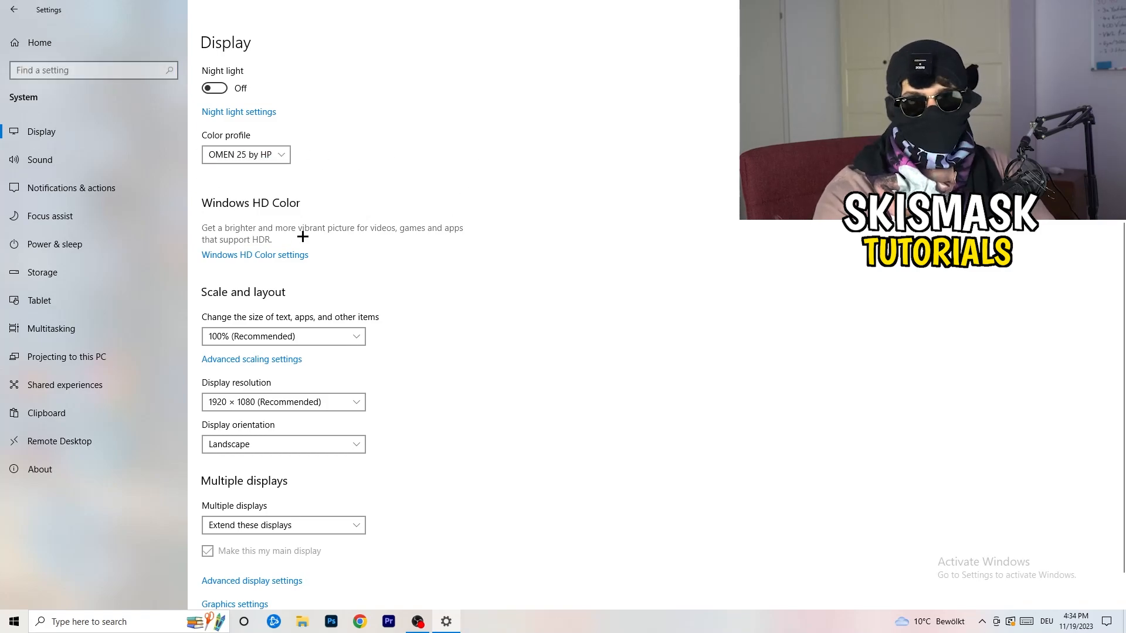
{"action": "scroll", "scroll_direction": "down", "scroll_amount": 3}
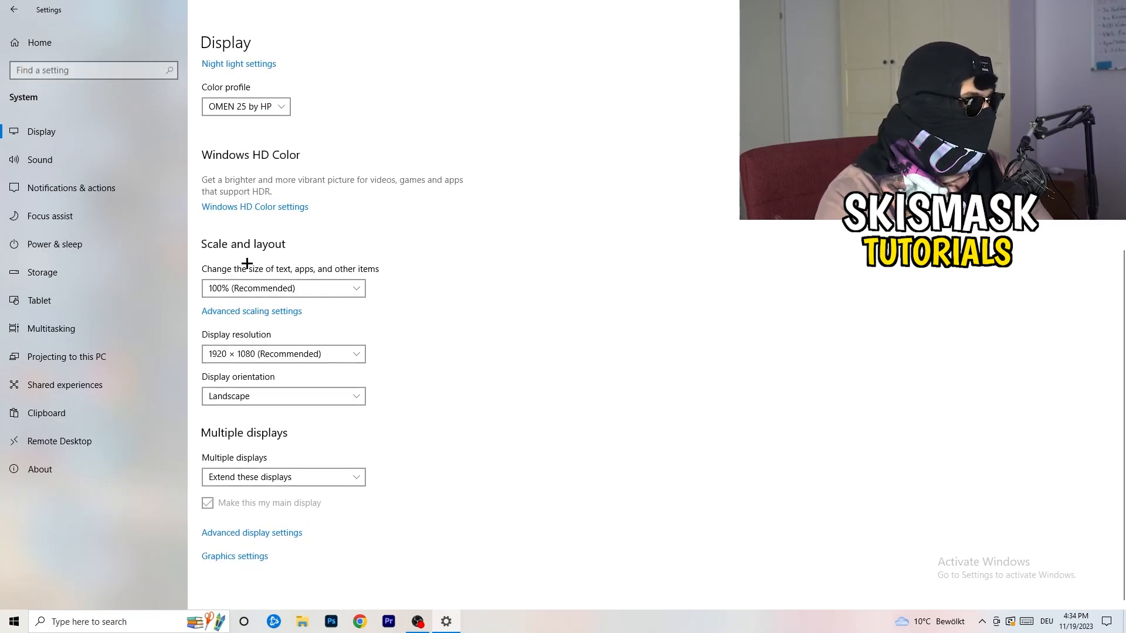
{"action": "mouse_move", "coordinate": [343, 275]}
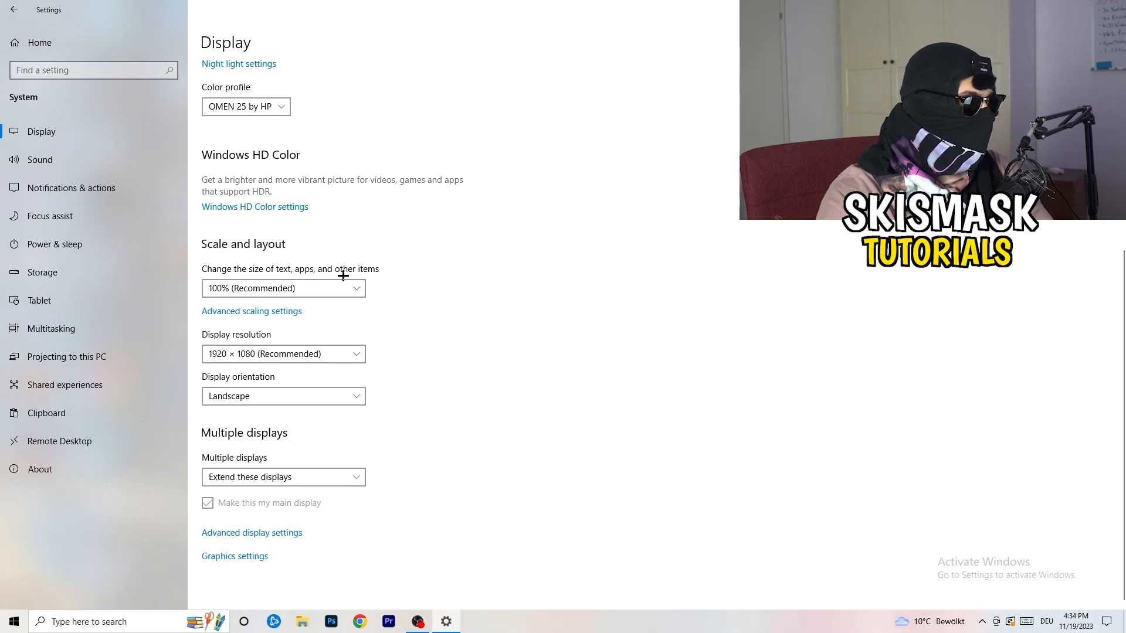
{"action": "left_click", "coordinate": [283, 289]}
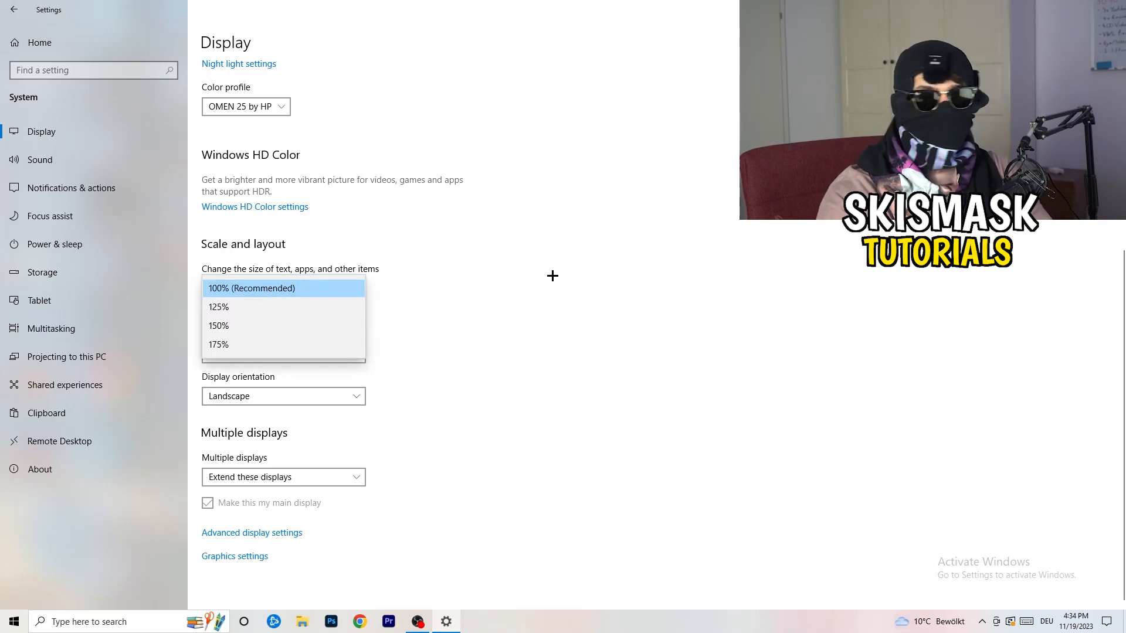
{"action": "left_click", "coordinate": [275, 289]}
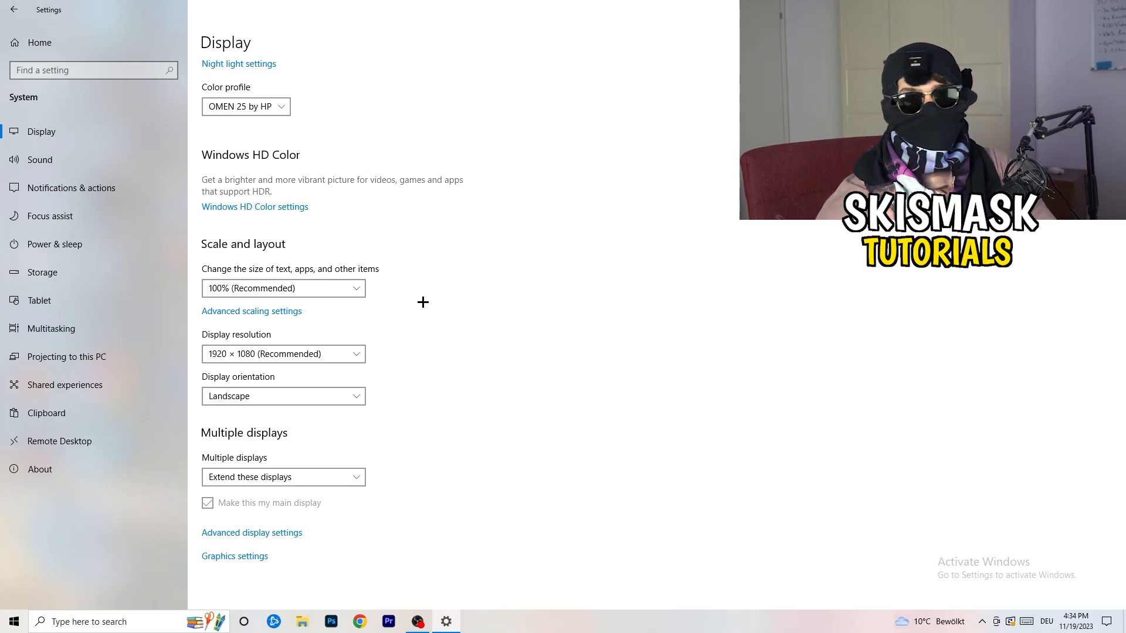
{"action": "mouse_move", "coordinate": [288, 384]}
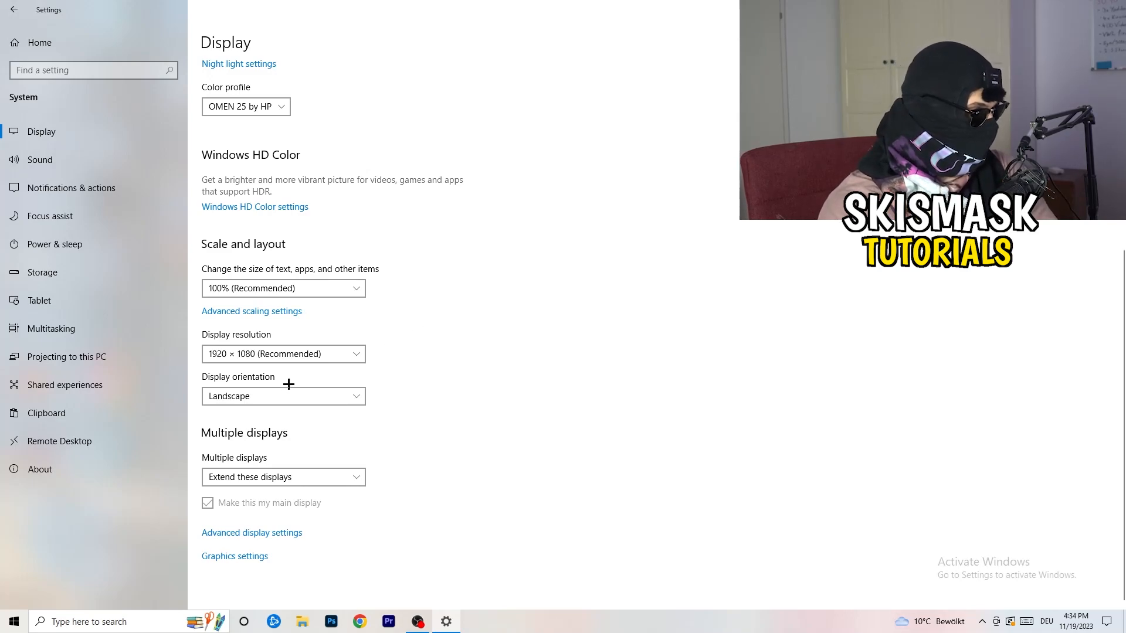
{"action": "mouse_move", "coordinate": [379, 410]}
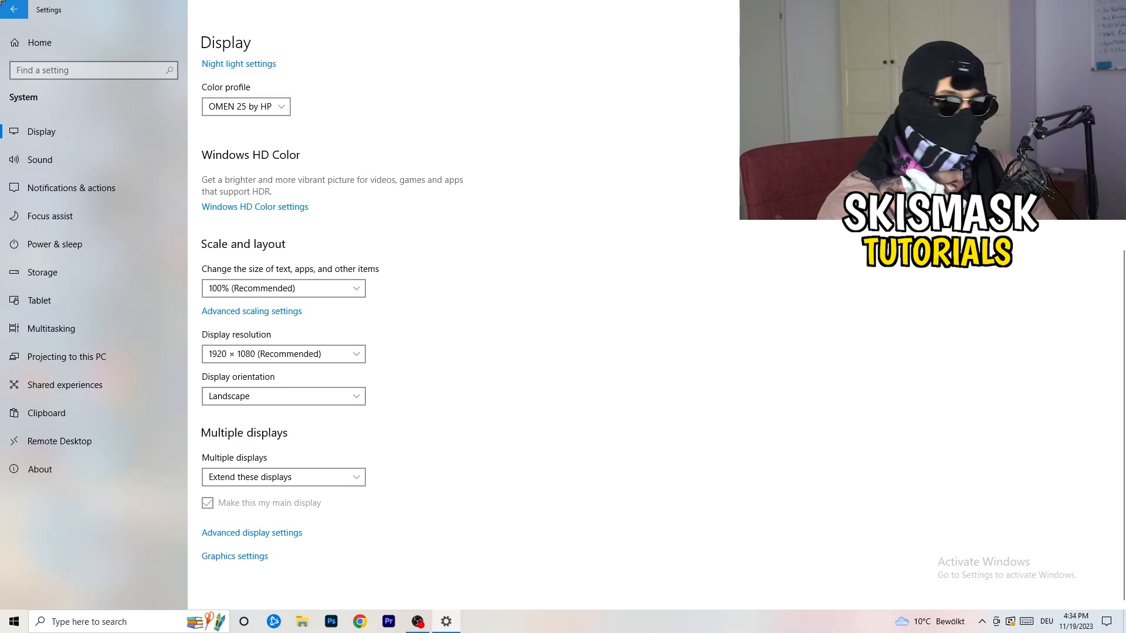
{"action": "left_click", "coordinate": [14, 12]}
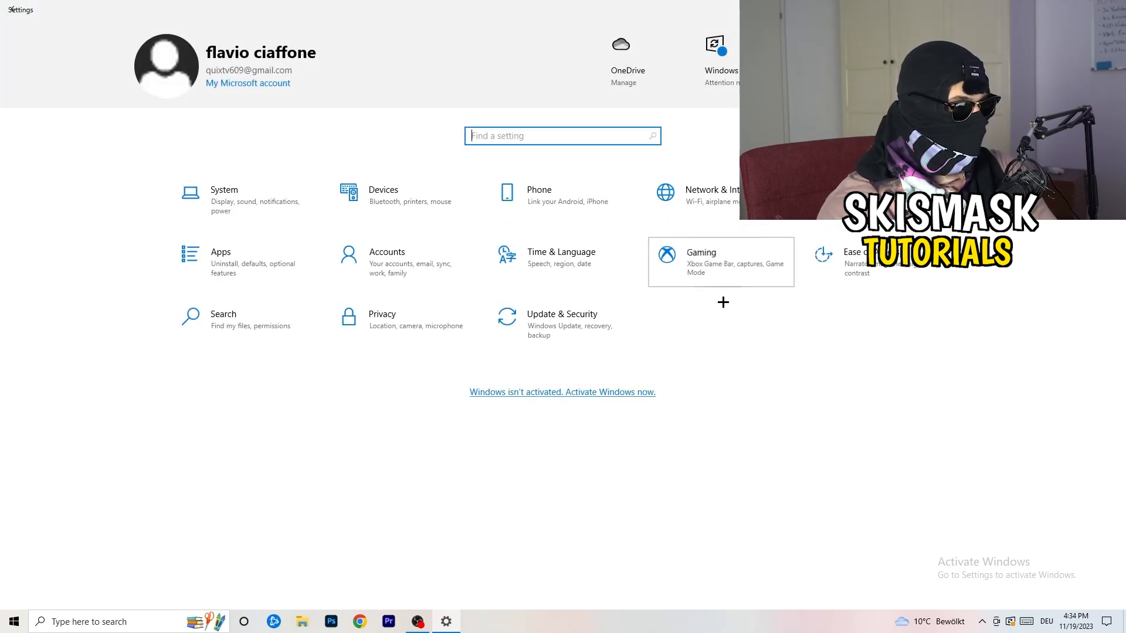
{"action": "left_click", "coordinate": [720, 262]}
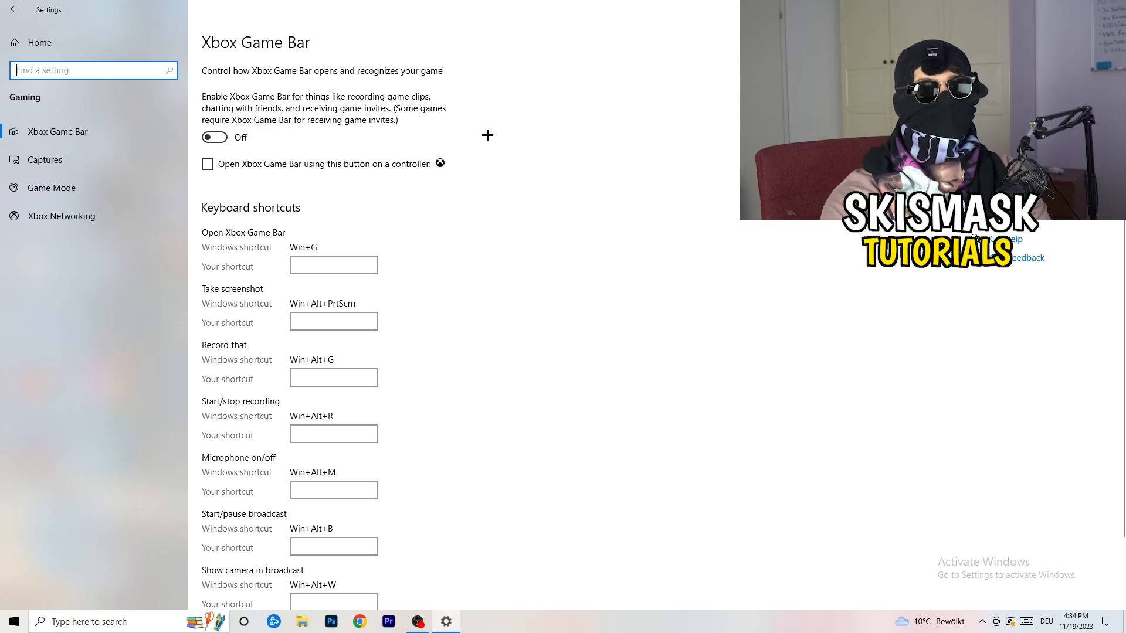
{"action": "mouse_move", "coordinate": [637, 126]}
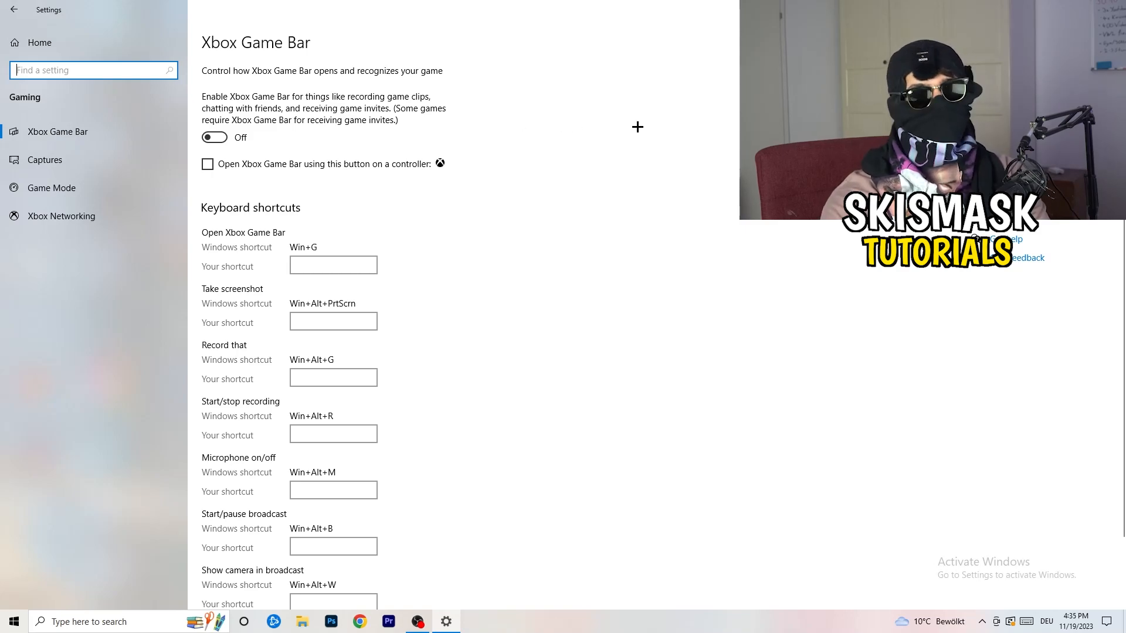
{"action": "mouse_move", "coordinate": [315, 159]}
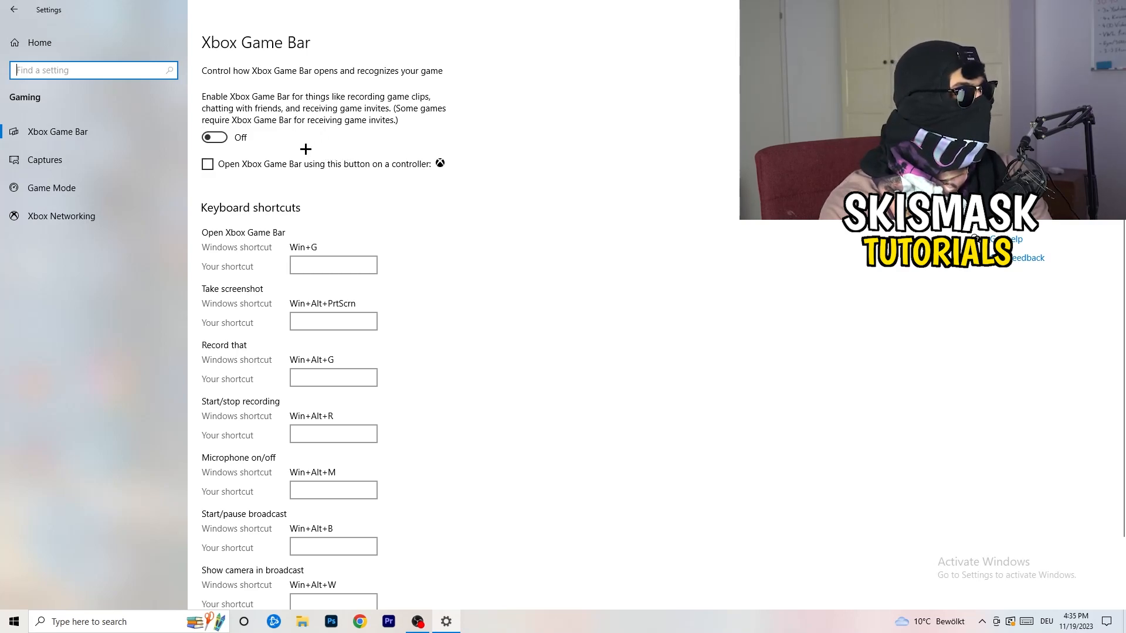
{"action": "mouse_move", "coordinate": [24, 200]}
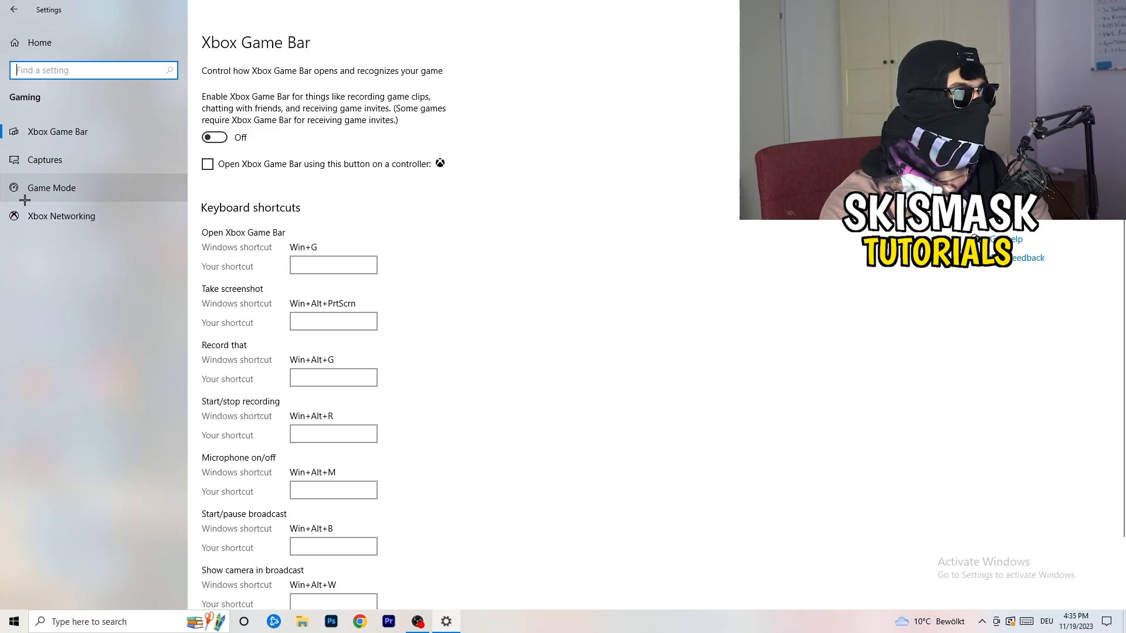
Open the Game Mode page and confirm Game Mode is switched on
{"action": "left_click", "coordinate": [51, 188]}
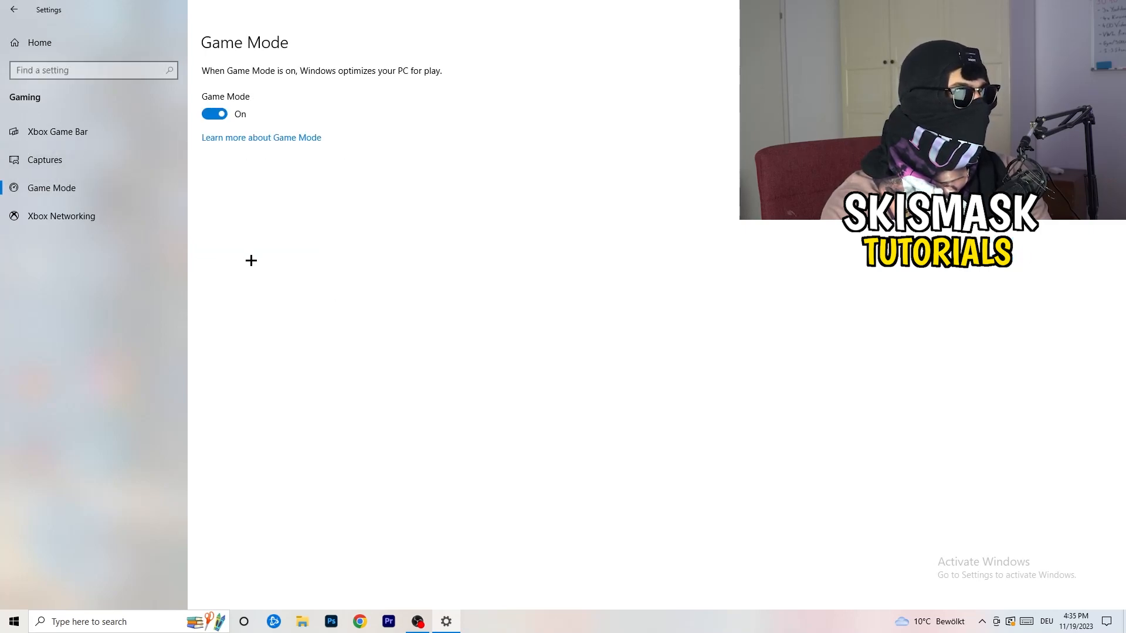
{"action": "mouse_move", "coordinate": [340, 223]}
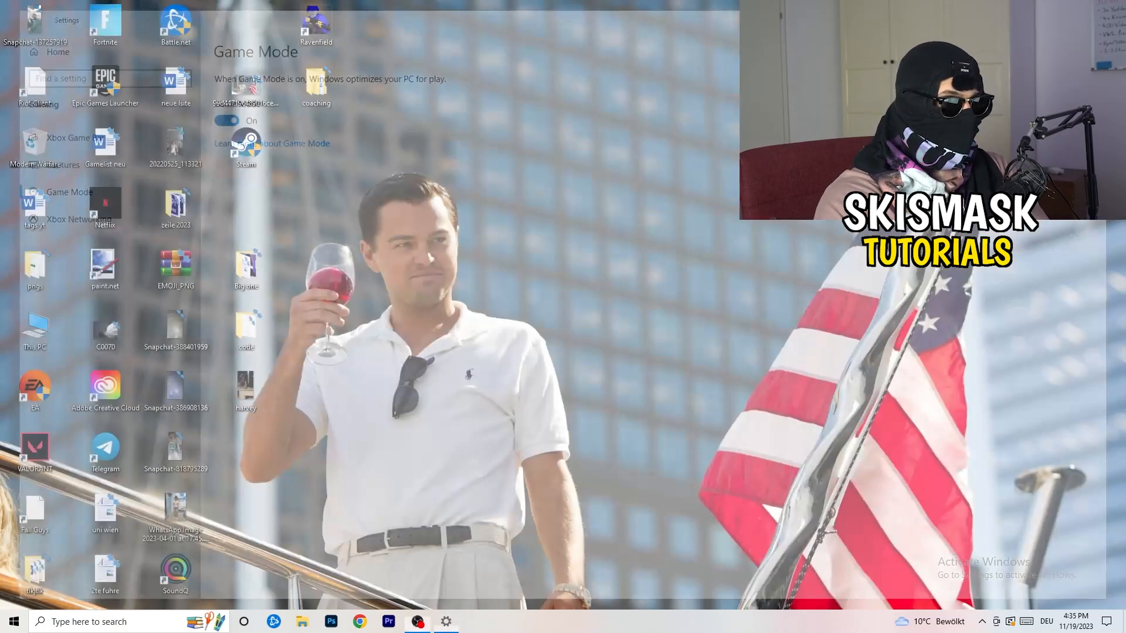
Open the Steam desktop shortcut's Properties window on the Shortcut tab
{"action": "left_click", "coordinate": [456, 239]}
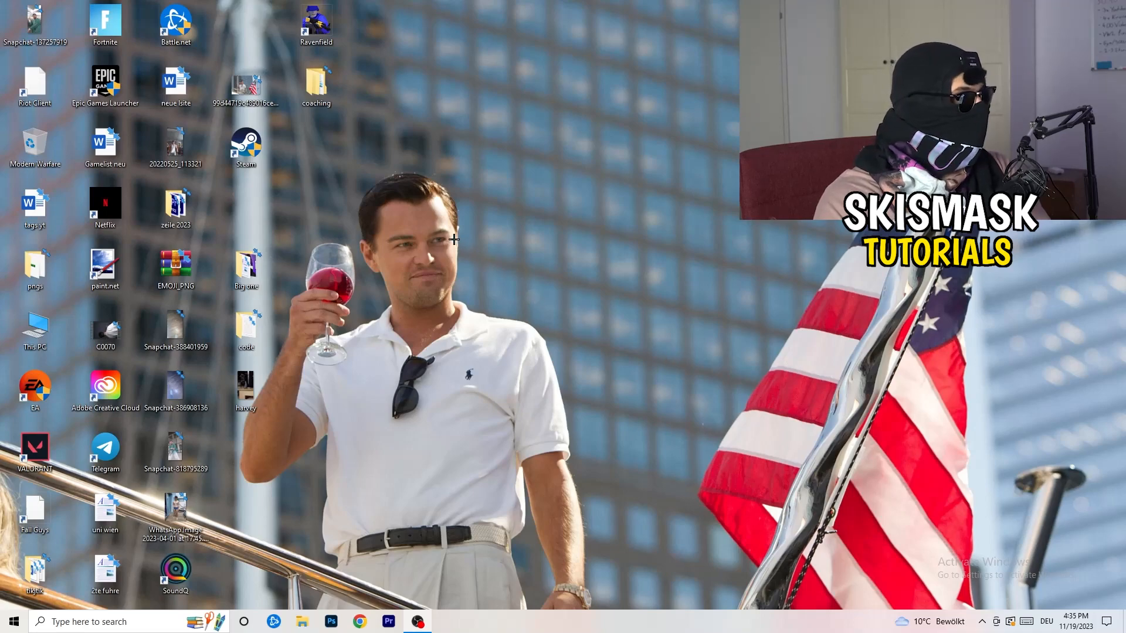
{"action": "left_click", "coordinate": [246, 145]}
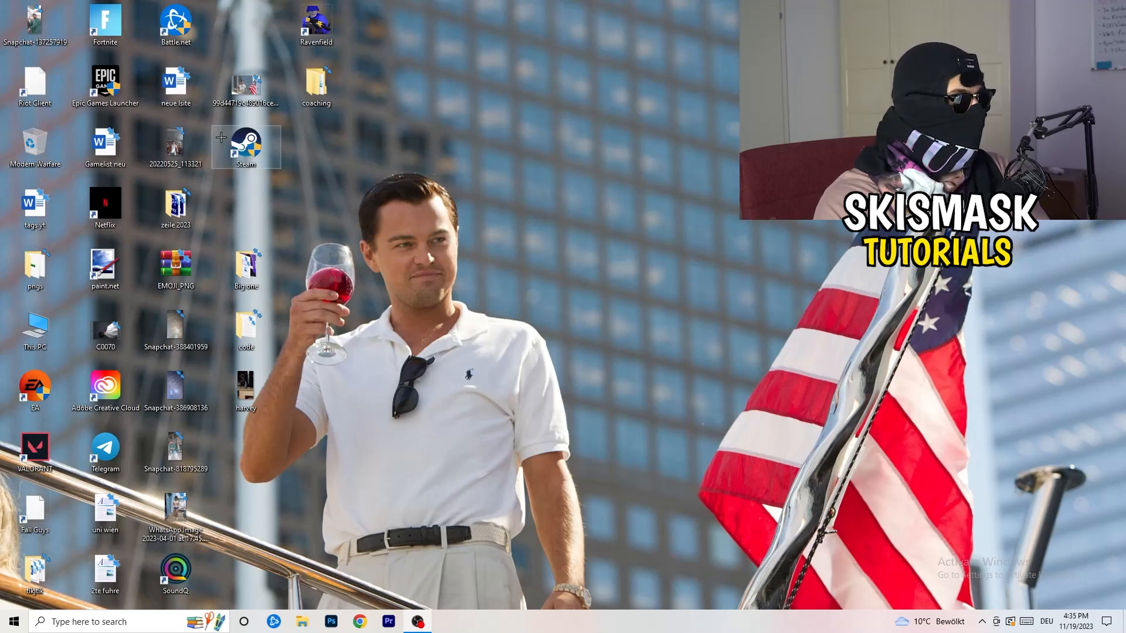
{"action": "right_click", "coordinate": [247, 143]}
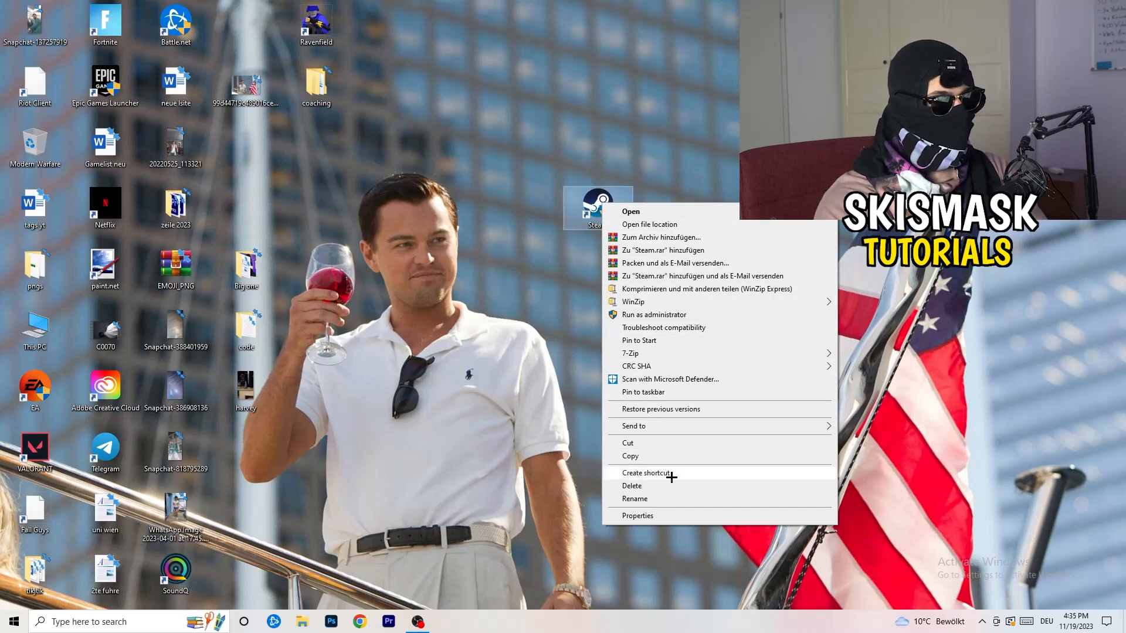
{"action": "left_click", "coordinate": [637, 515]}
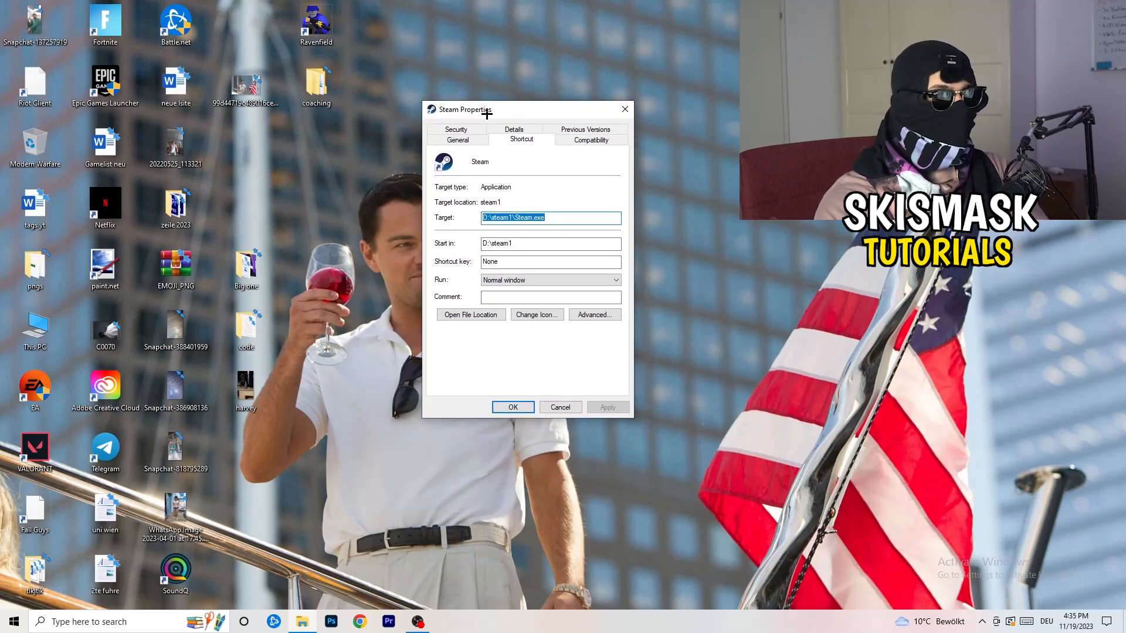
Set the Steam shortcut to Windows 8 compatibility mode, run as administrator, and apply
{"action": "left_click", "coordinate": [590, 139]}
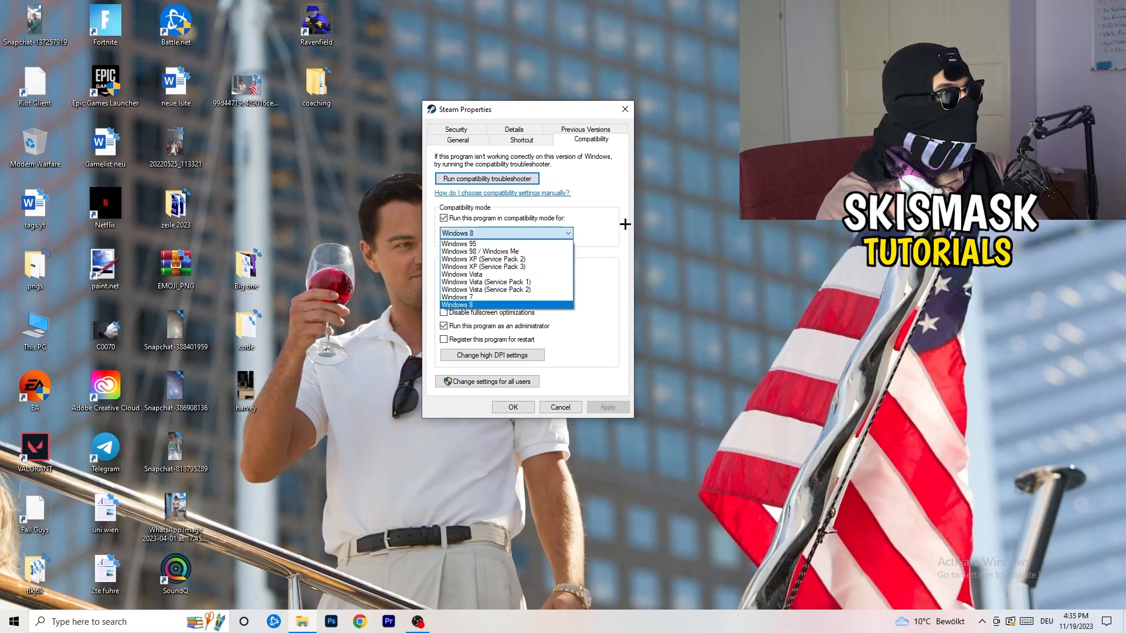
{"action": "left_click", "coordinate": [457, 305]}
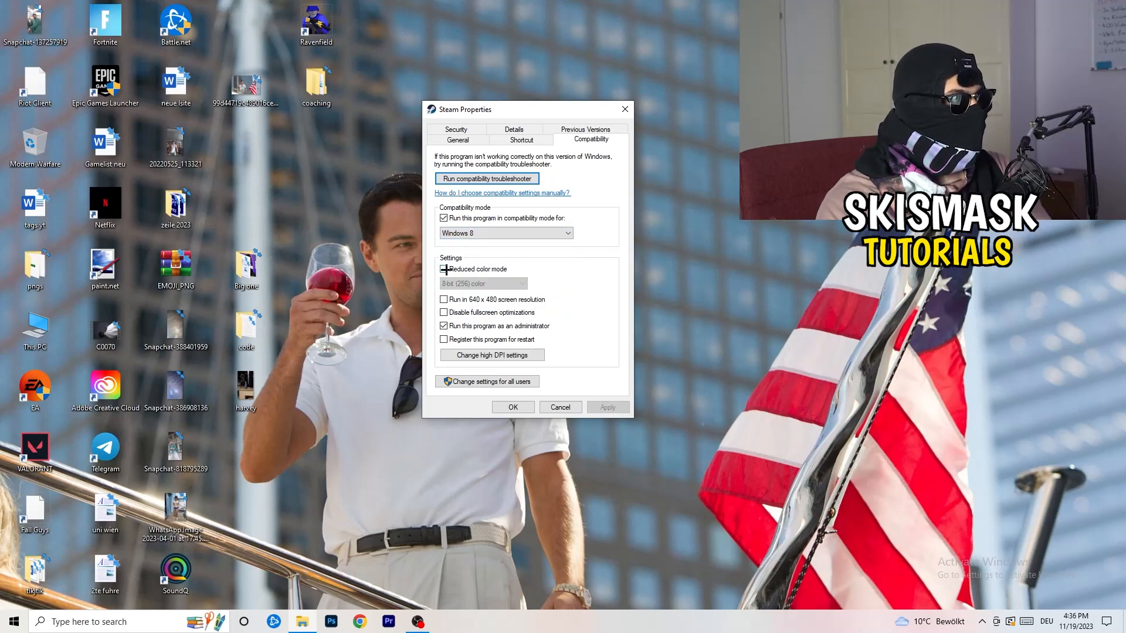
{"action": "left_click", "coordinate": [444, 269]}
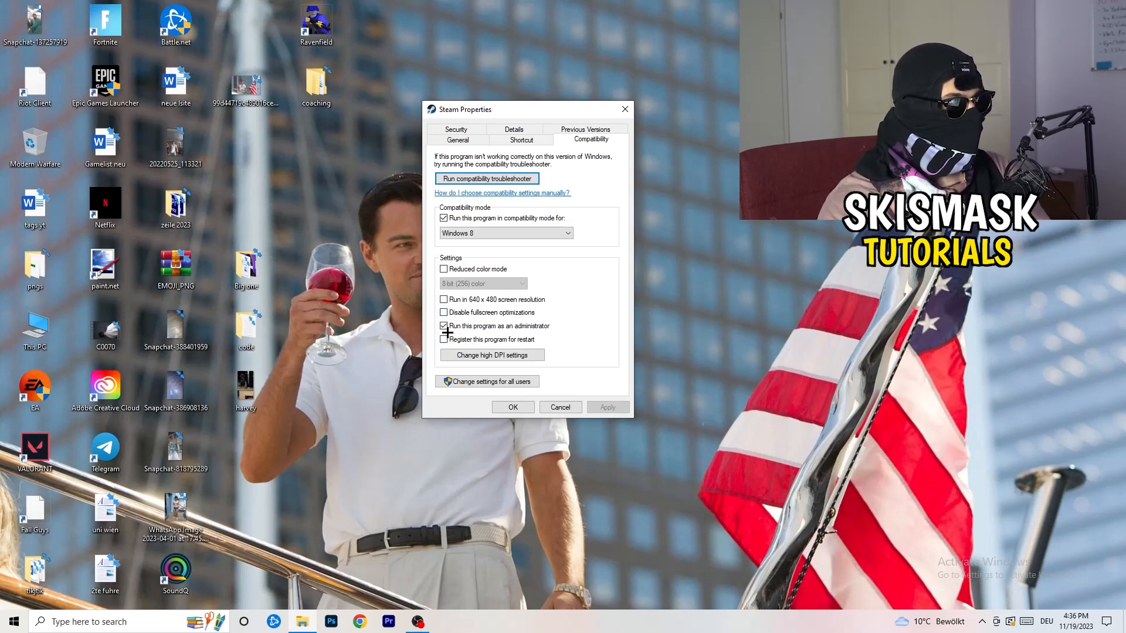
{"action": "left_click", "coordinate": [444, 325]}
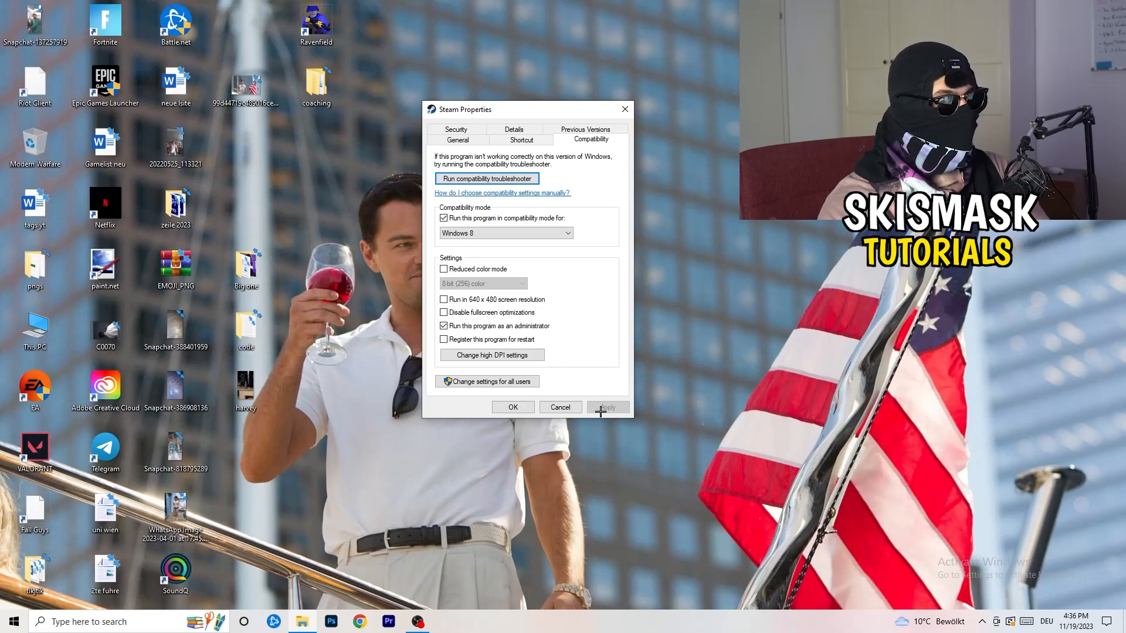
{"action": "left_click", "coordinate": [512, 407]}
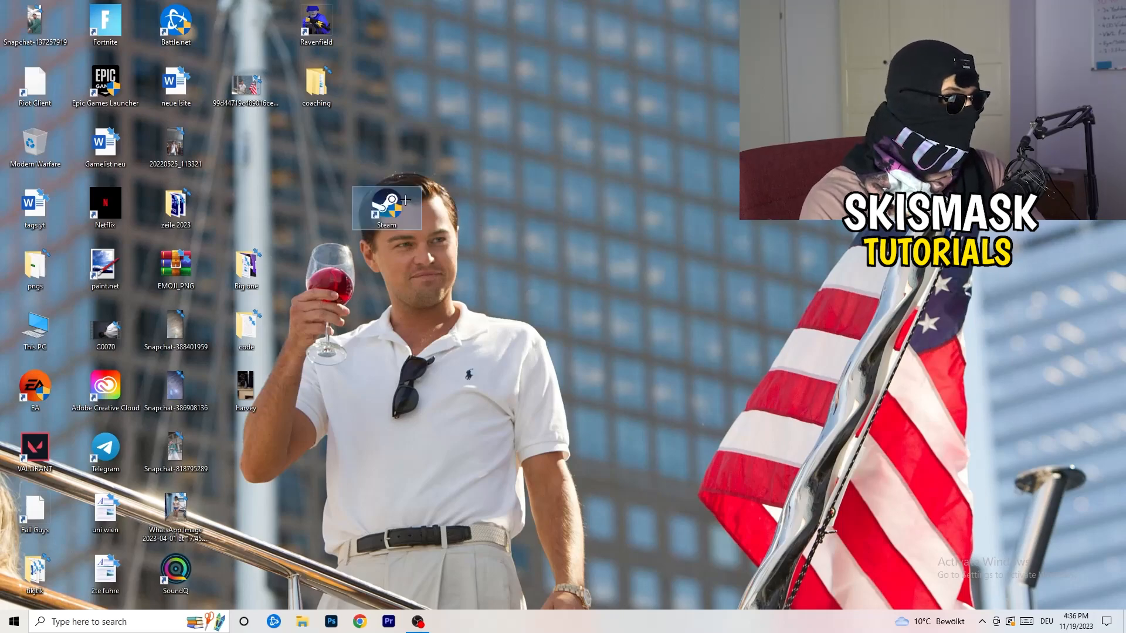
Verify the Steam shortcut still uses Windows 8 compatibility and administrator mode
{"action": "right_click", "coordinate": [386, 208]}
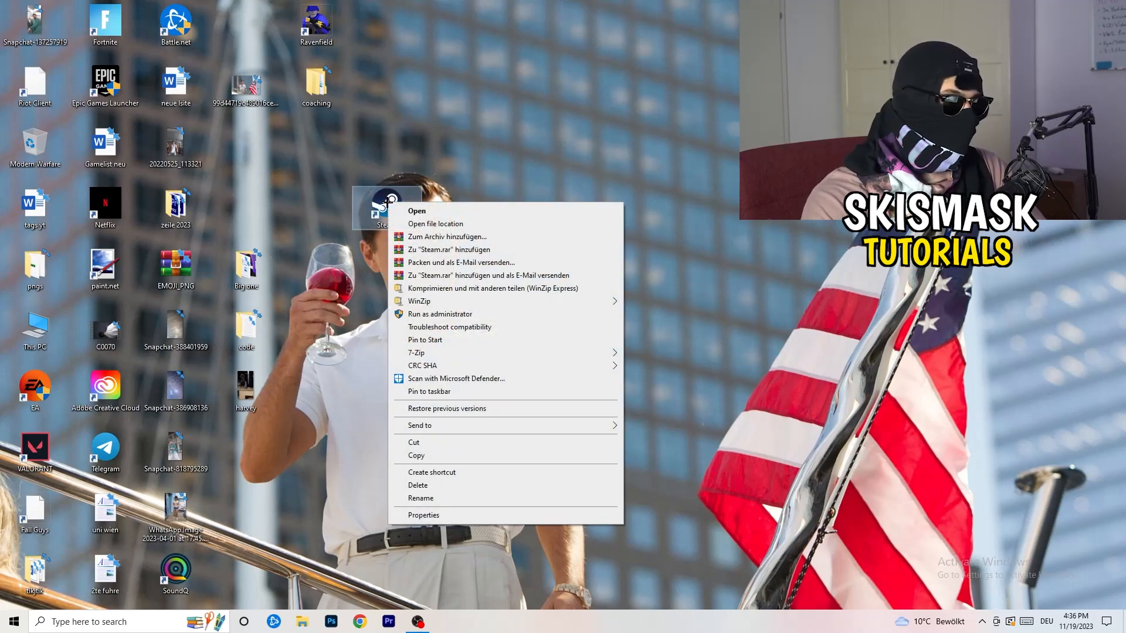
{"action": "left_click", "coordinate": [423, 515]}
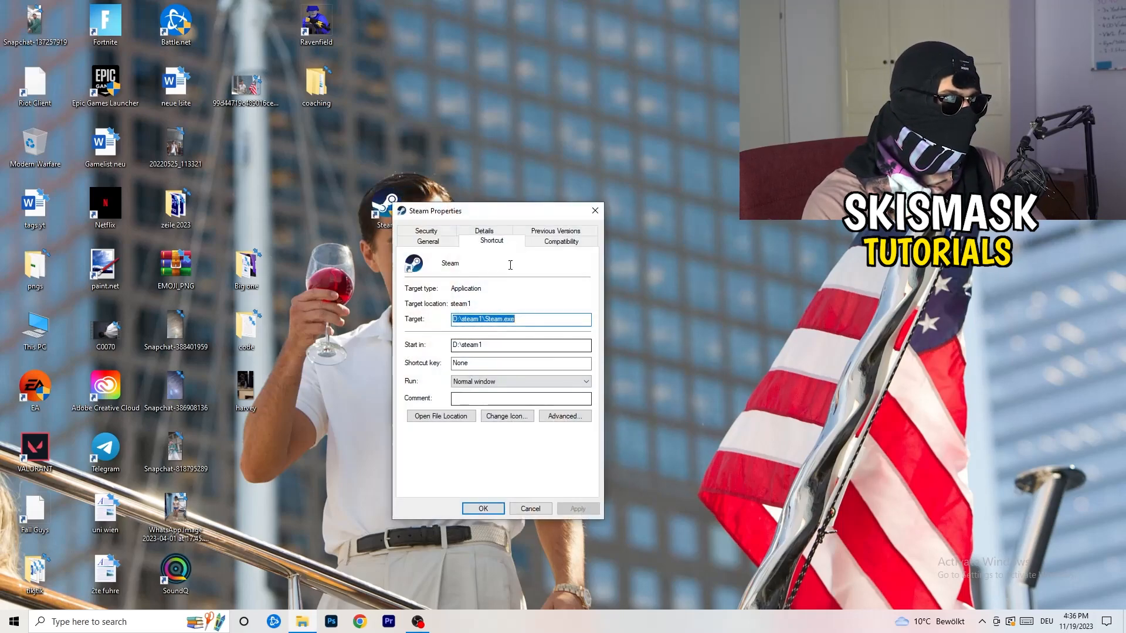
{"action": "left_click", "coordinate": [561, 241]}
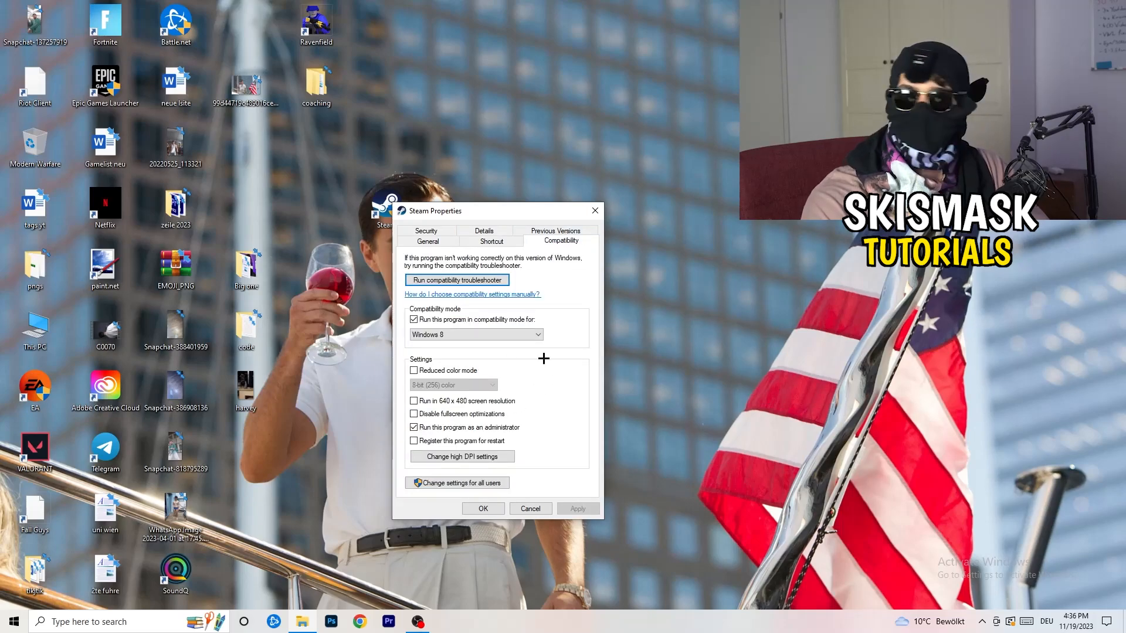
{"action": "left_click", "coordinate": [530, 508]}
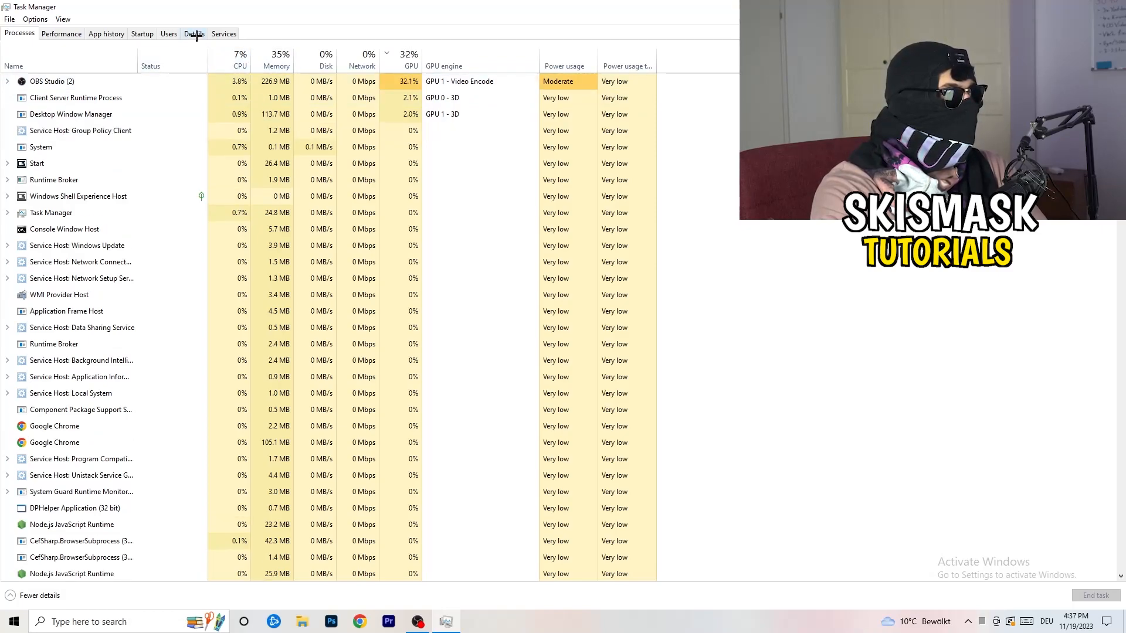
Switch Task Manager to the Details tab listing process IDs and statuses
{"action": "left_click", "coordinate": [194, 33]}
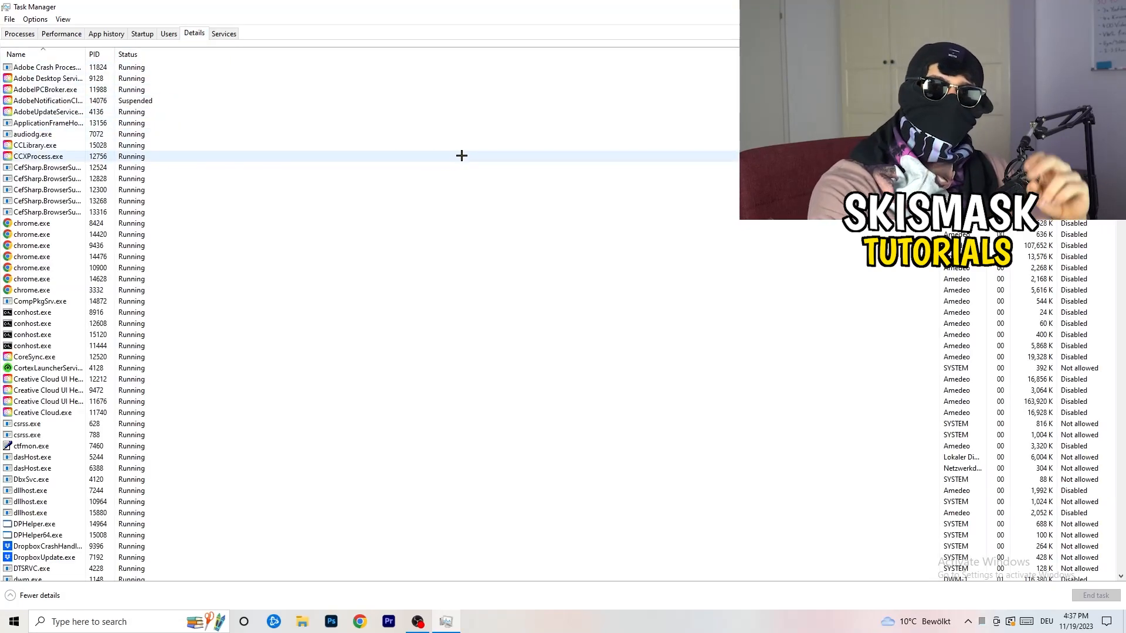
{"action": "mouse_move", "coordinate": [323, 155]}
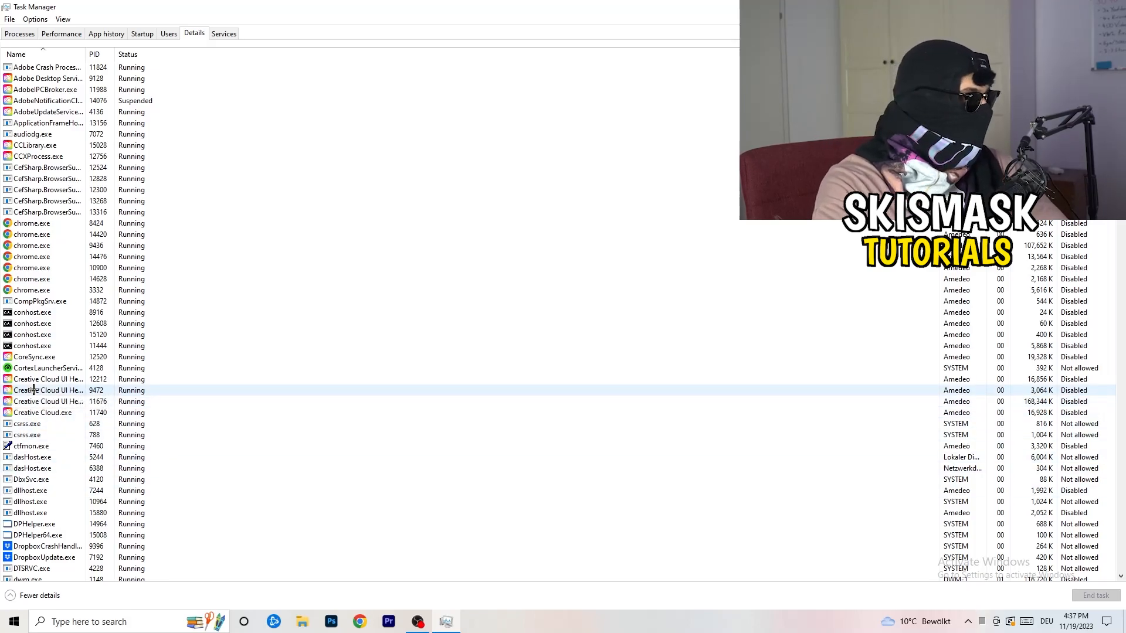
Show the Set priority options for the Creative Cloud UI Helper process, currently Normal
{"action": "right_click", "coordinate": [33, 390]}
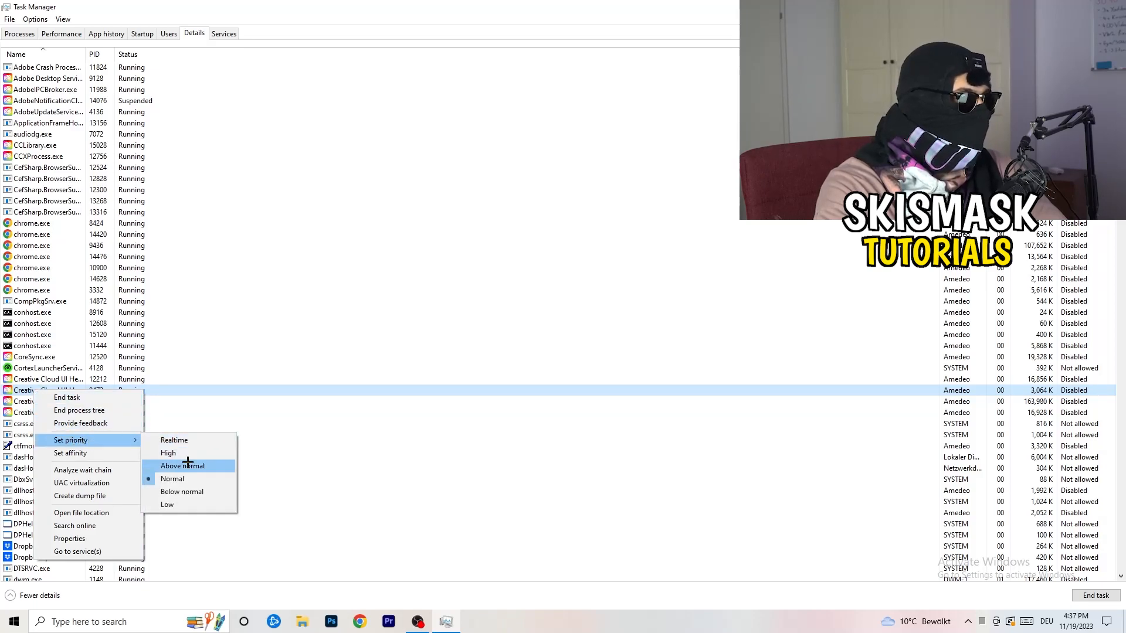
{"action": "mouse_move", "coordinate": [168, 454]}
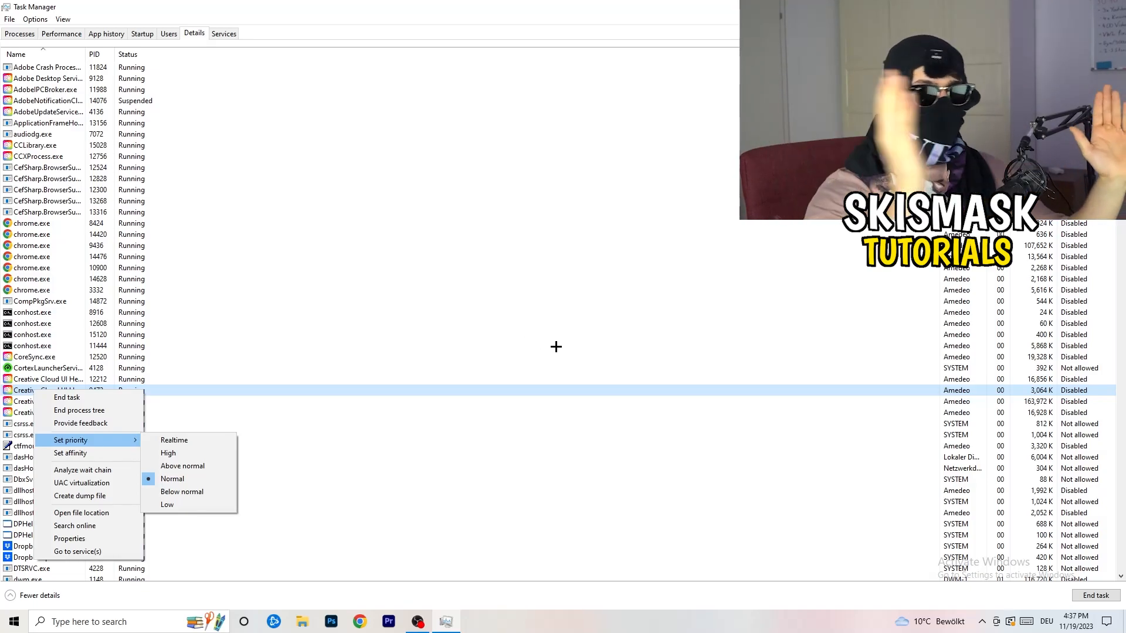
{"action": "mouse_move", "coordinate": [569, 350]}
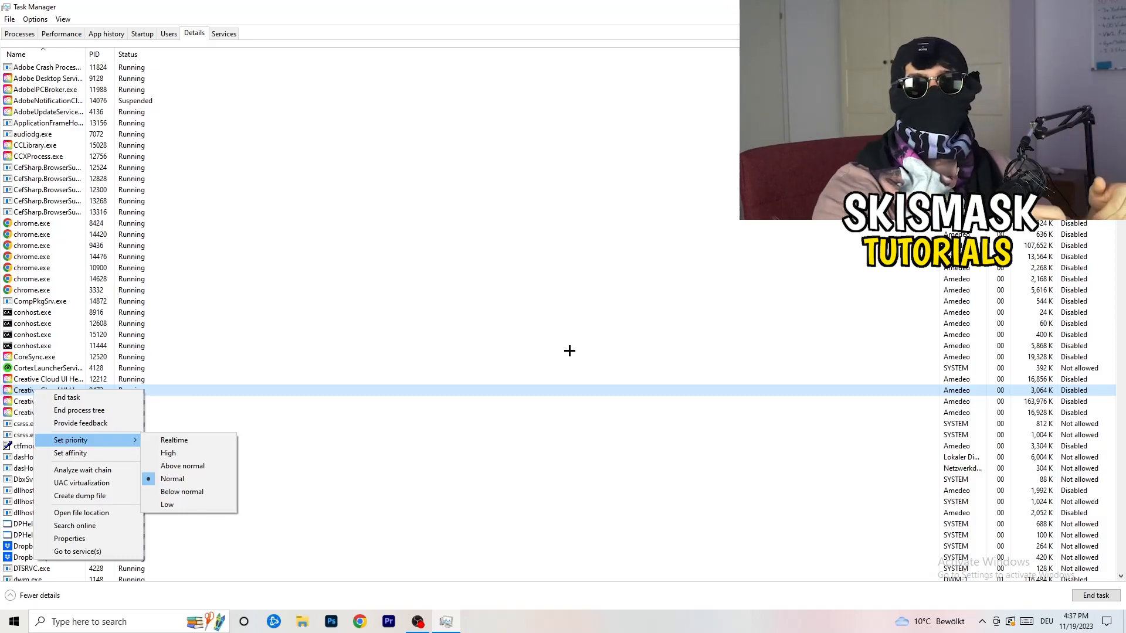
{"action": "mouse_move", "coordinate": [580, 353]}
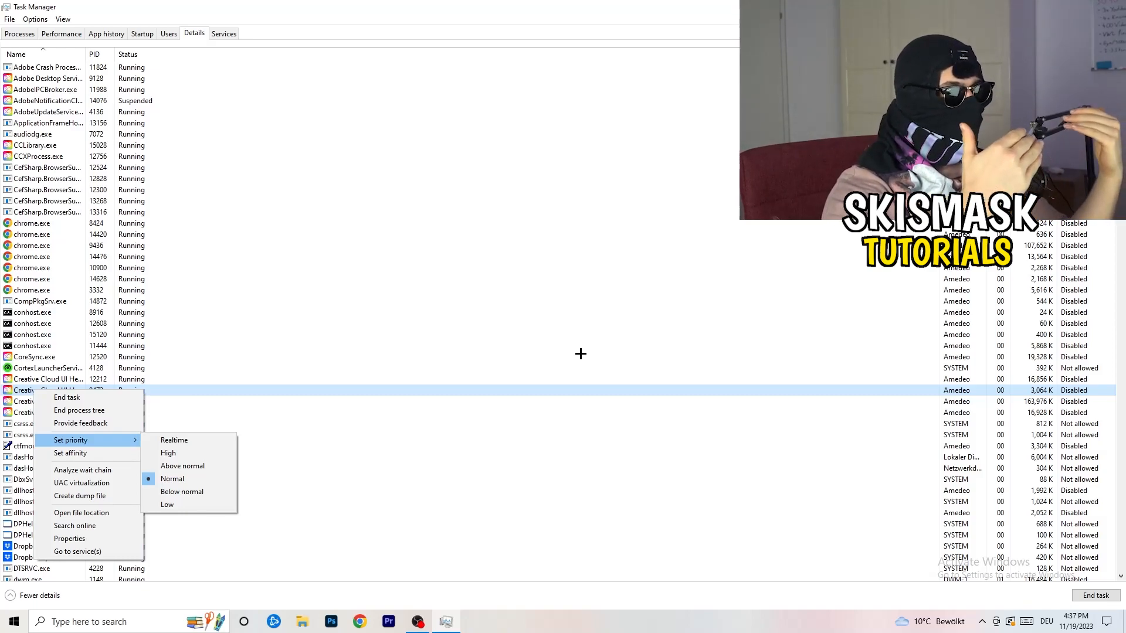
{"action": "mouse_move", "coordinate": [589, 356]}
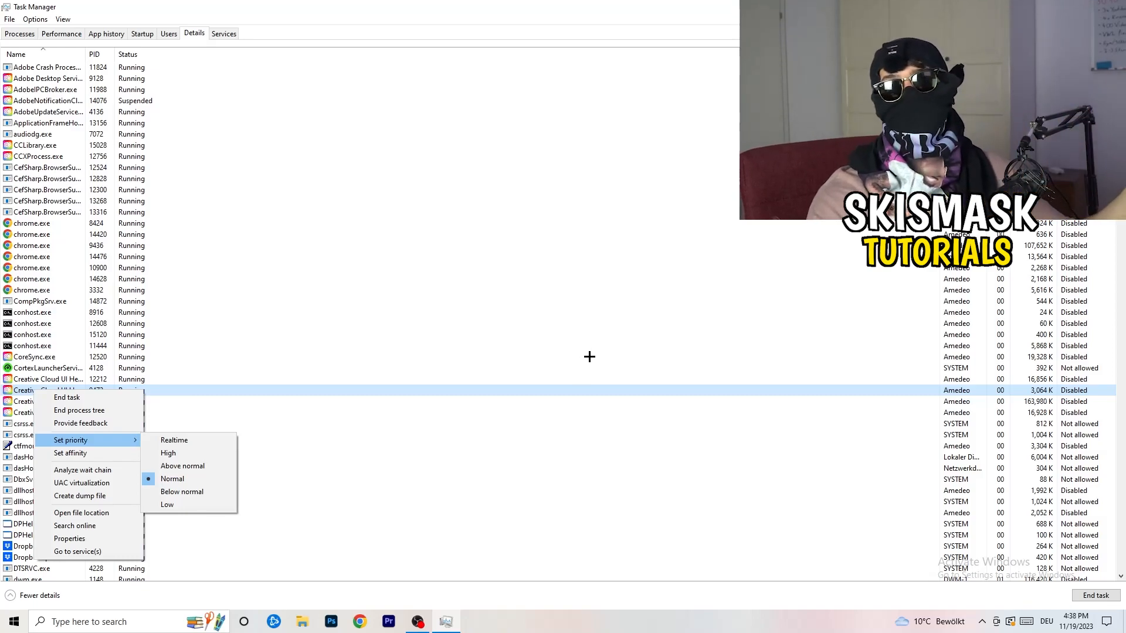
{"action": "mouse_move", "coordinate": [597, 359]}
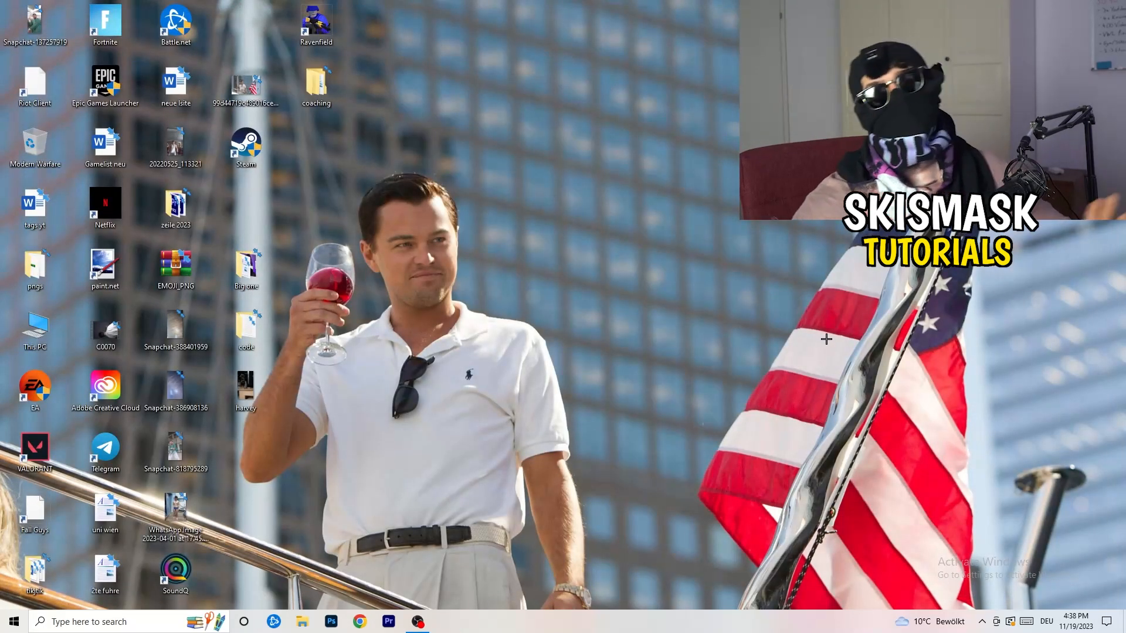
{"action": "mouse_move", "coordinate": [830, 339]}
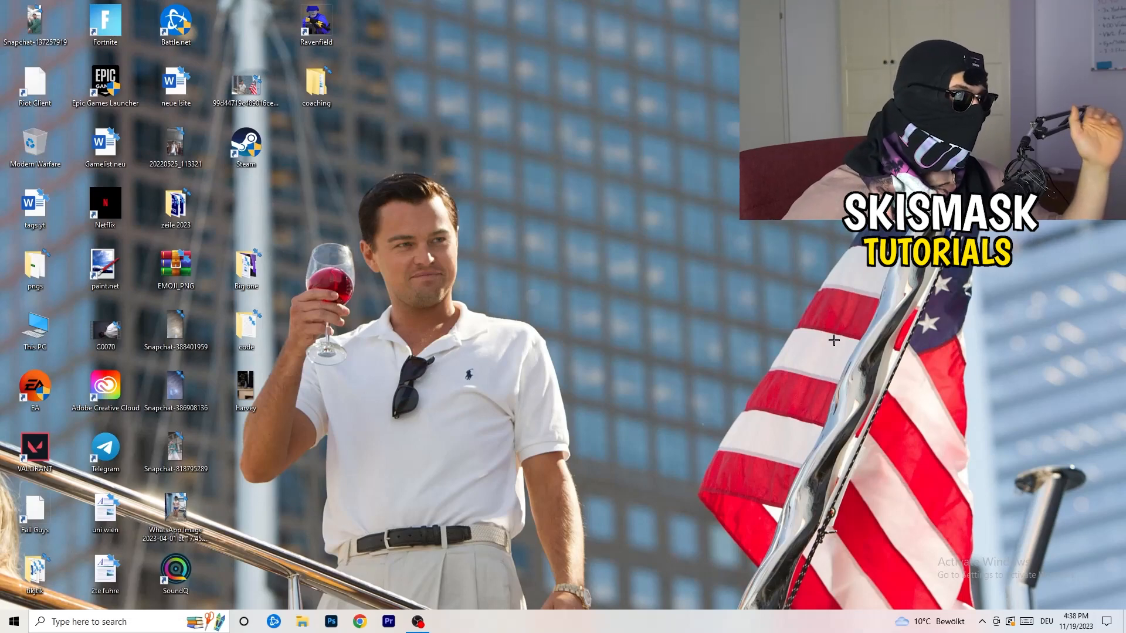